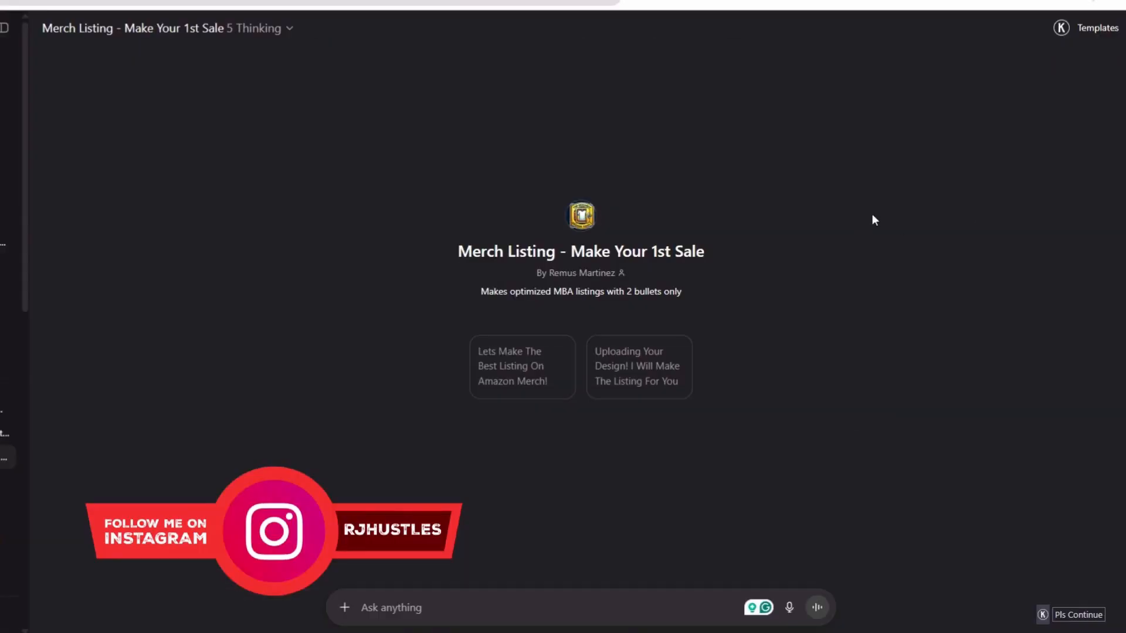
{"action": "mouse_move", "coordinate": [620, 222]}
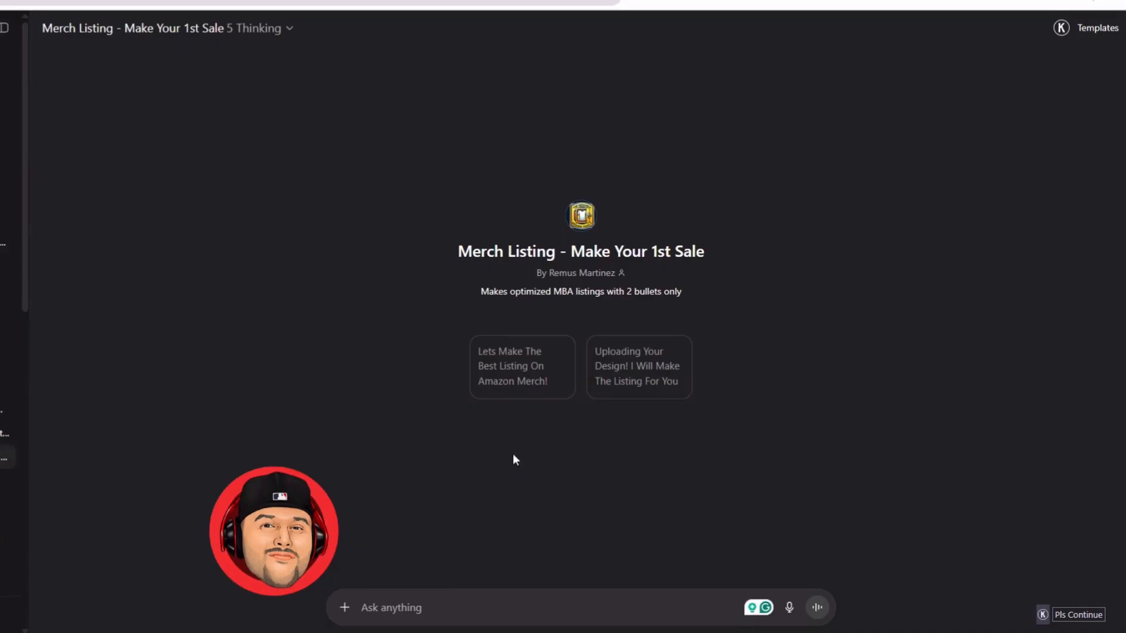
{"action": "mouse_move", "coordinate": [575, 513]}
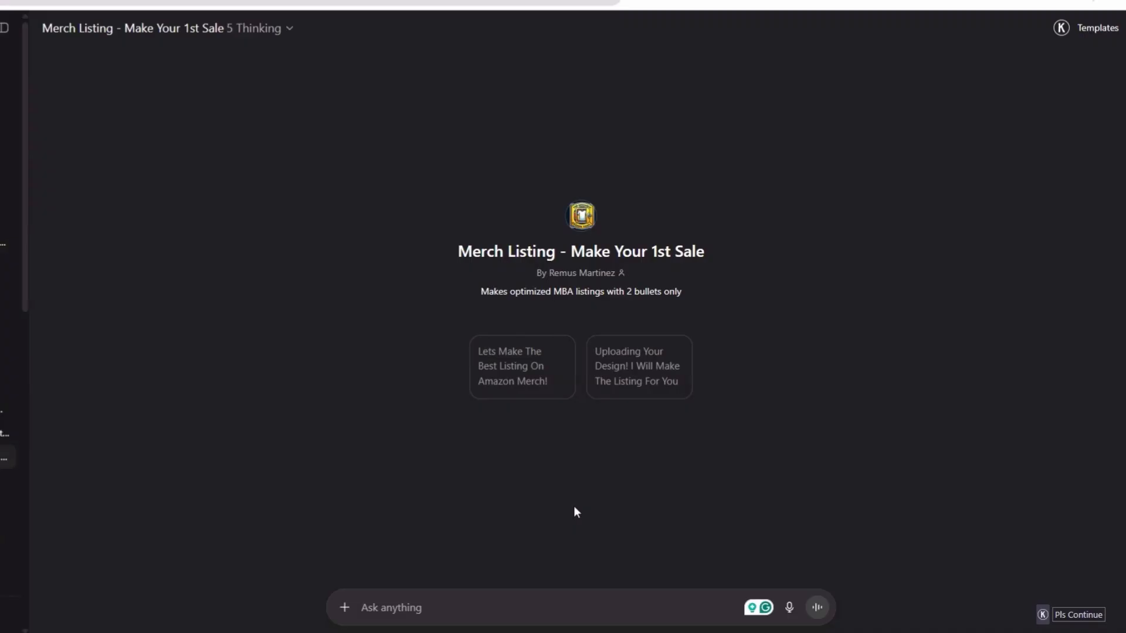
{"action": "mouse_move", "coordinate": [530, 375]}
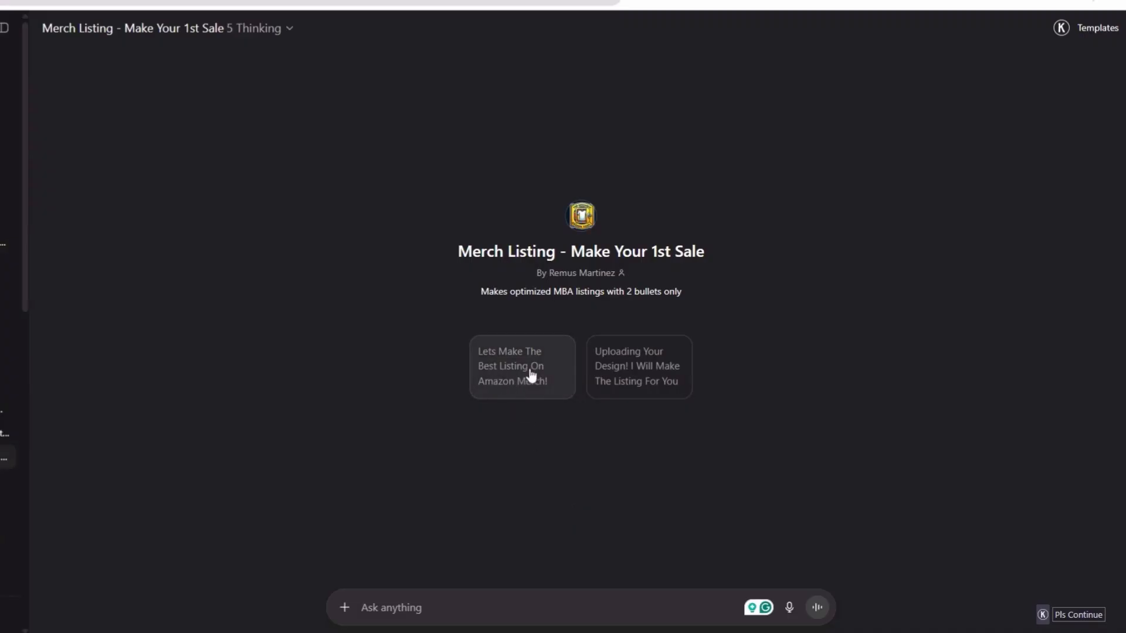
{"action": "mouse_move", "coordinate": [565, 416]}
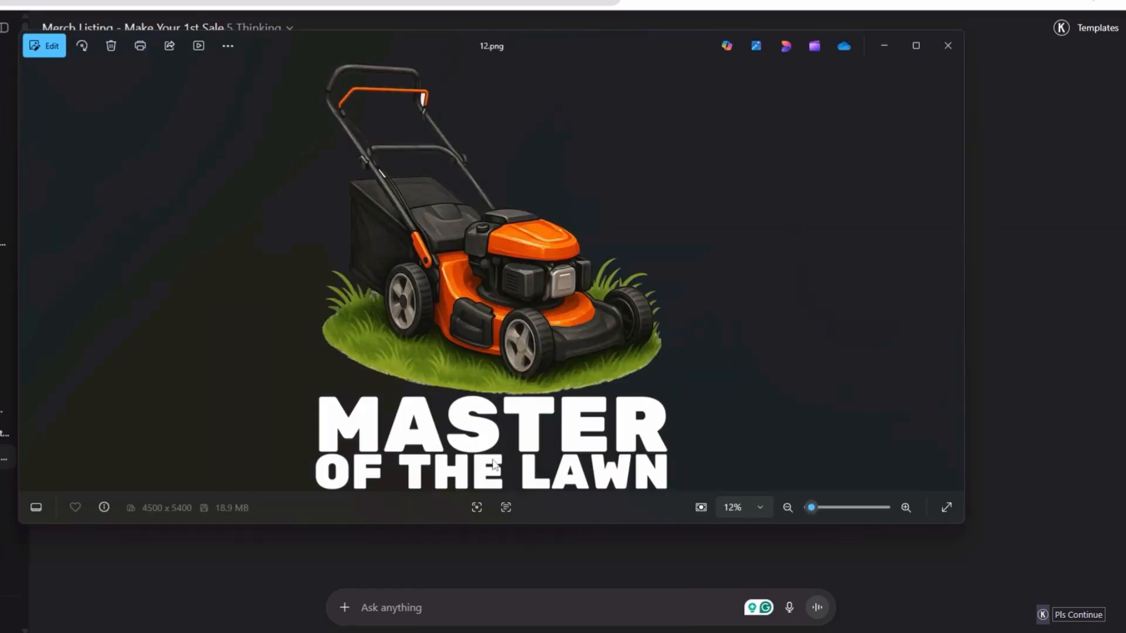
{"action": "mouse_move", "coordinate": [629, 163]}
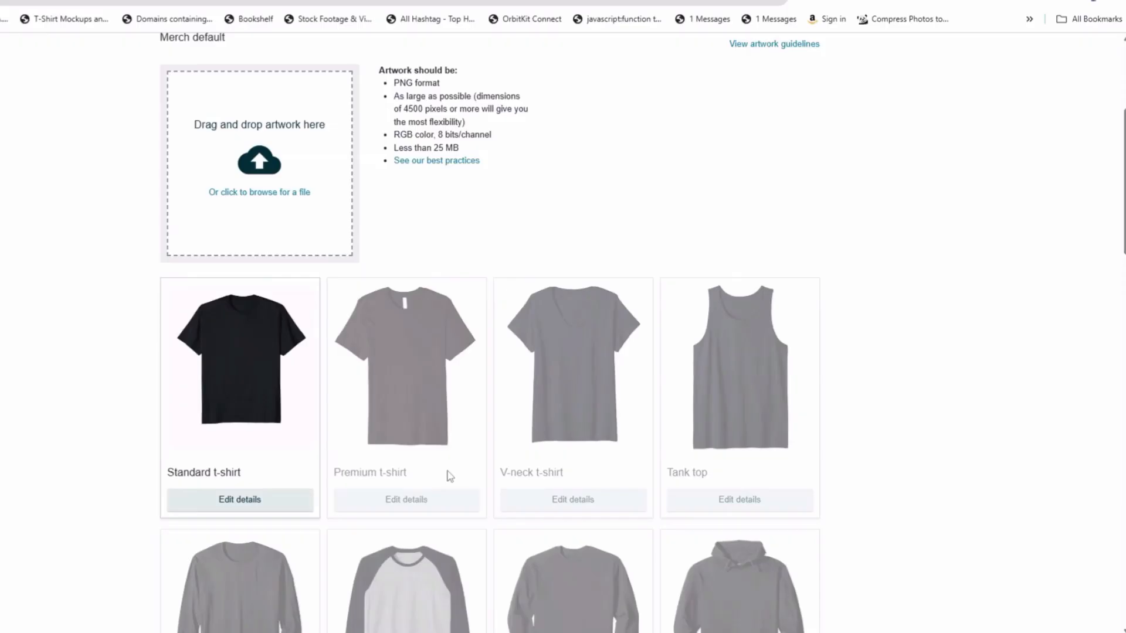
- Send the Master of the Lawn PNG to the Merch Listing GPT and review its brand, title, bullets and description
{"action": "scroll", "scroll_direction": "down", "scroll_amount": 3}
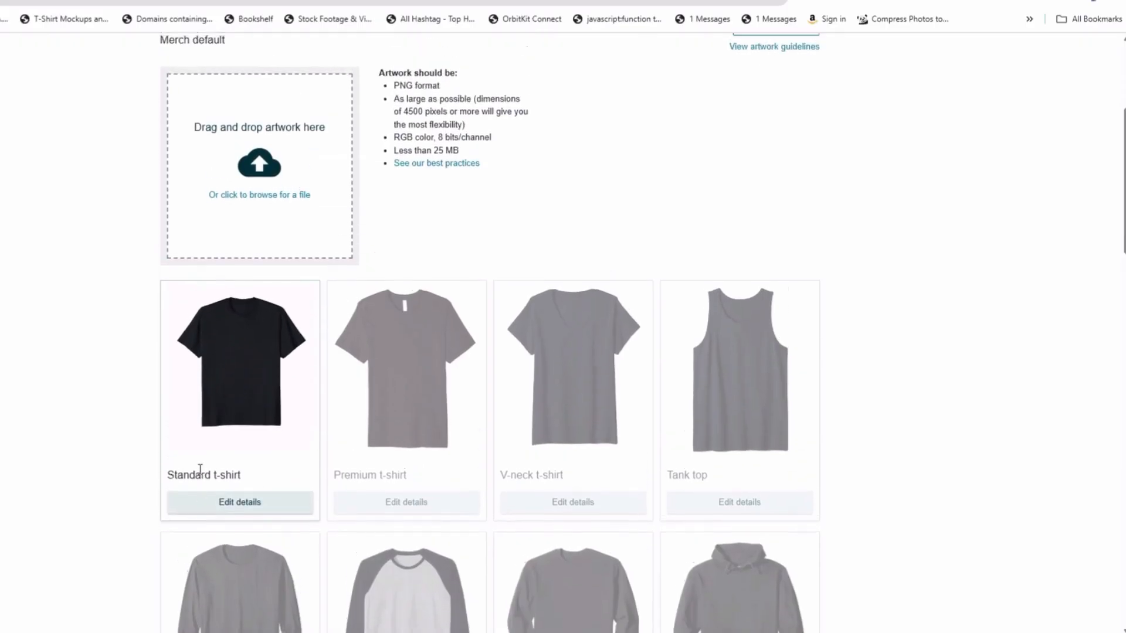
{"action": "scroll", "scroll_direction": "down", "scroll_amount": 3}
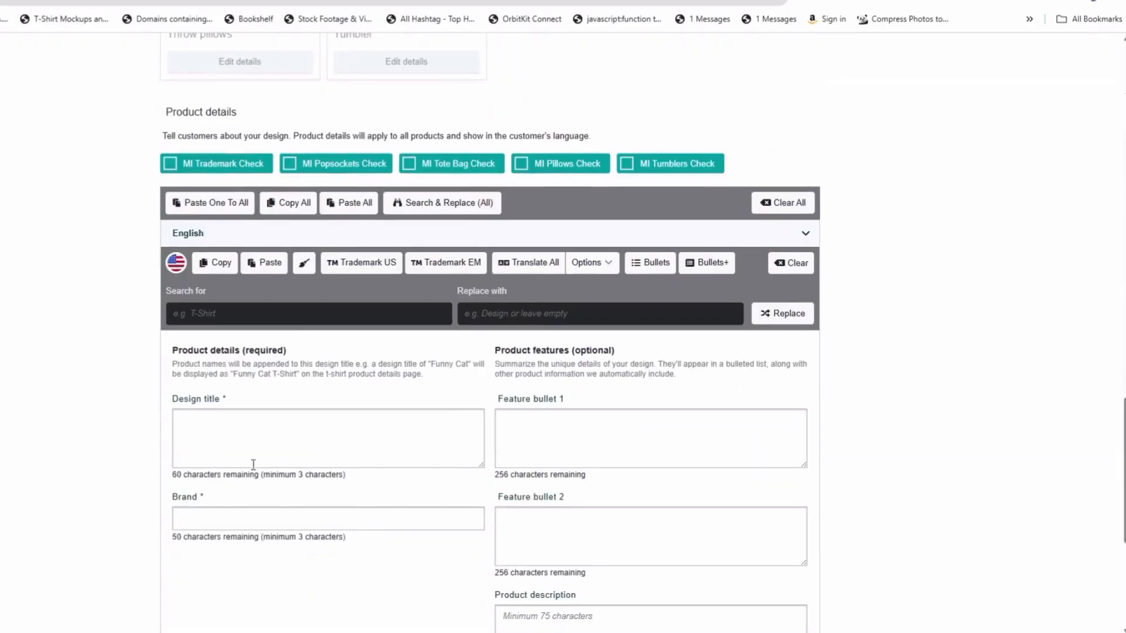
{"action": "scroll", "scroll_direction": "down", "scroll_amount": 3}
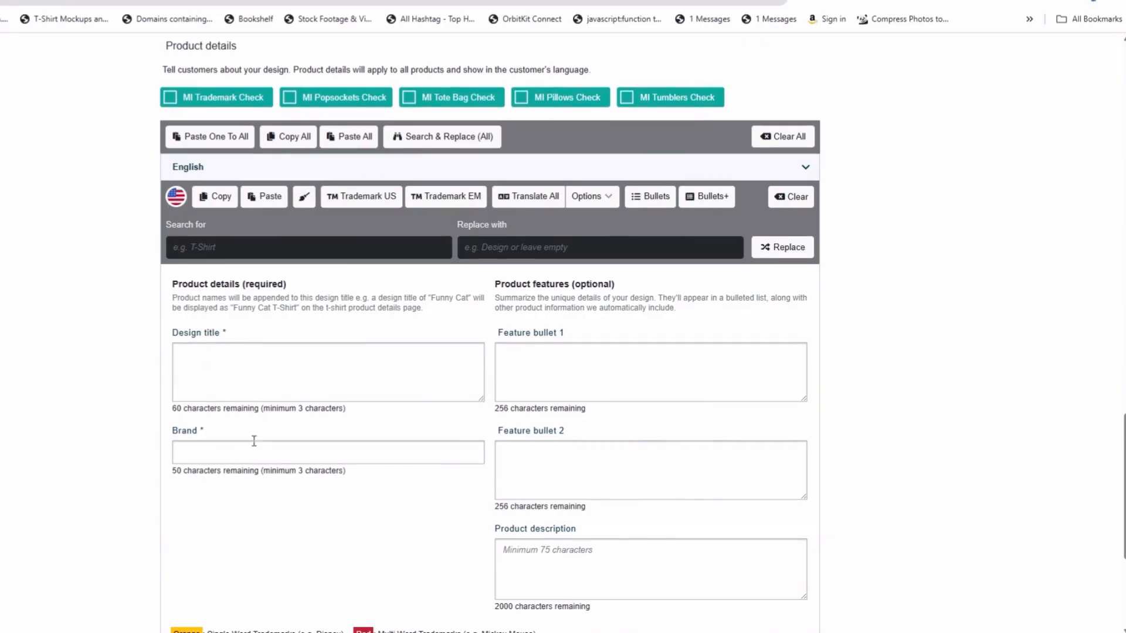
{"action": "scroll", "scroll_direction": "down", "scroll_amount": 3}
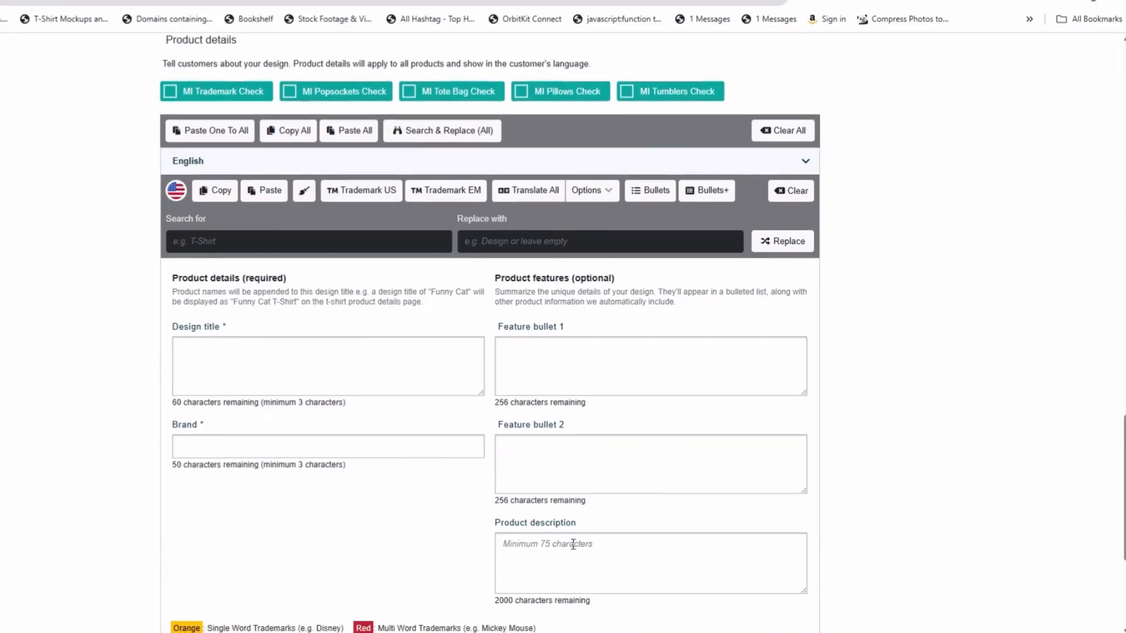
{"action": "scroll", "scroll_direction": "down", "scroll_amount": 3}
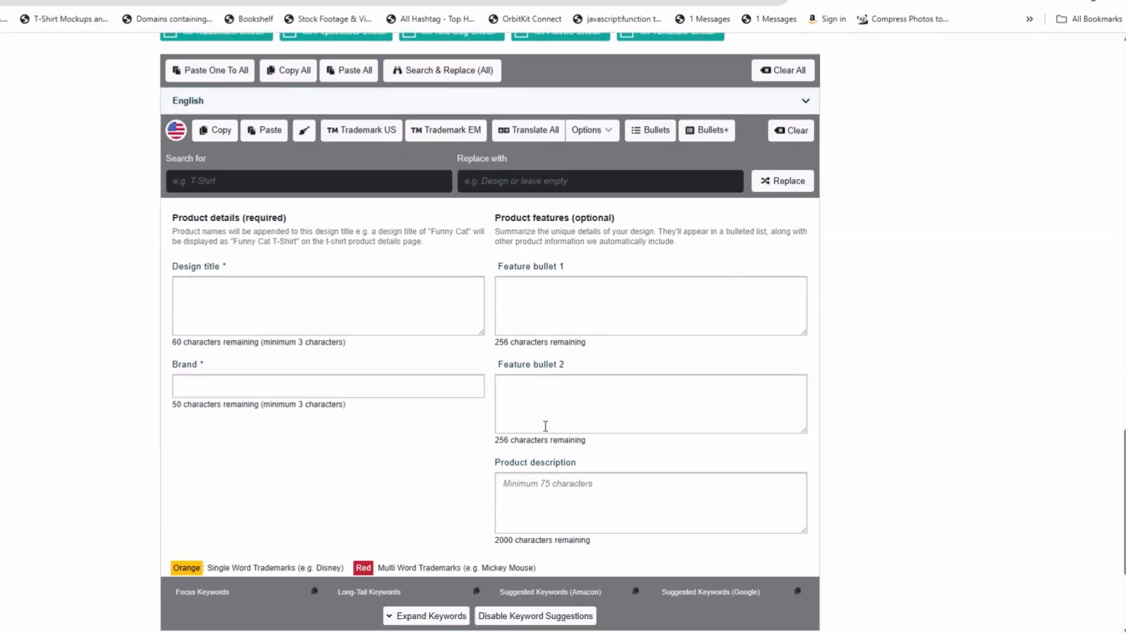
{"action": "mouse_move", "coordinate": [601, 475]}
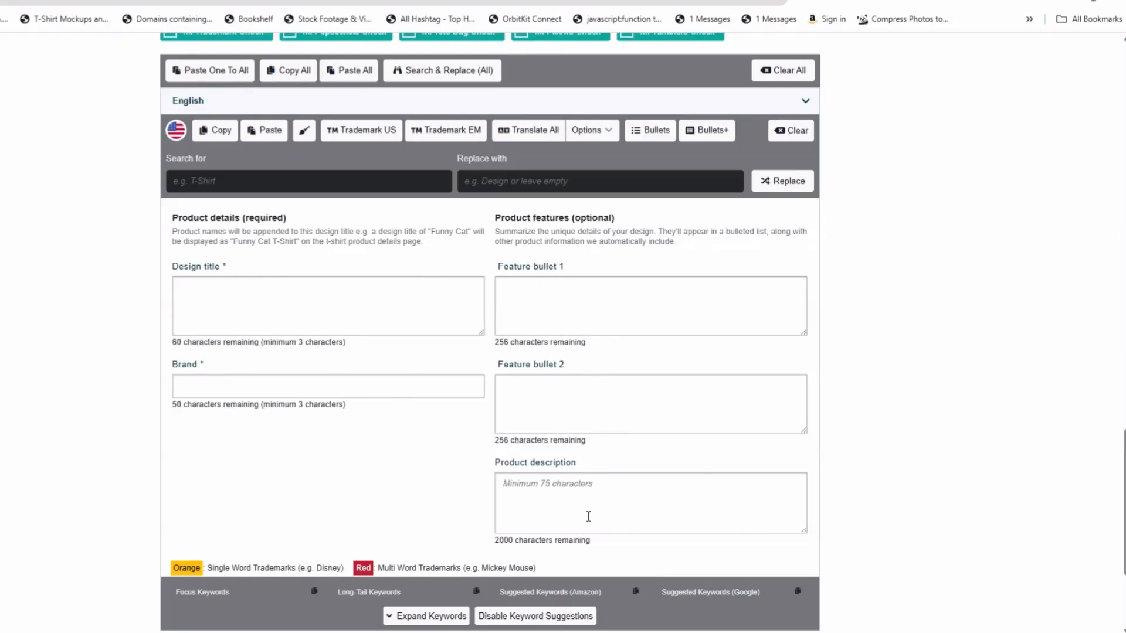
{"action": "mouse_move", "coordinate": [595, 450]}
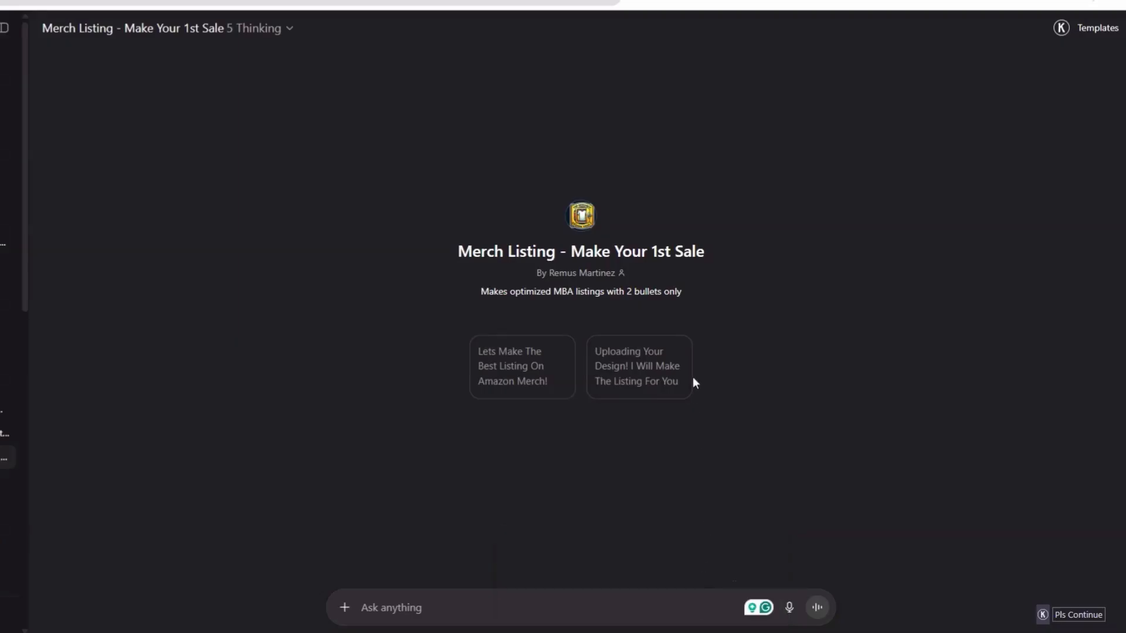
{"action": "mouse_move", "coordinate": [754, 374]}
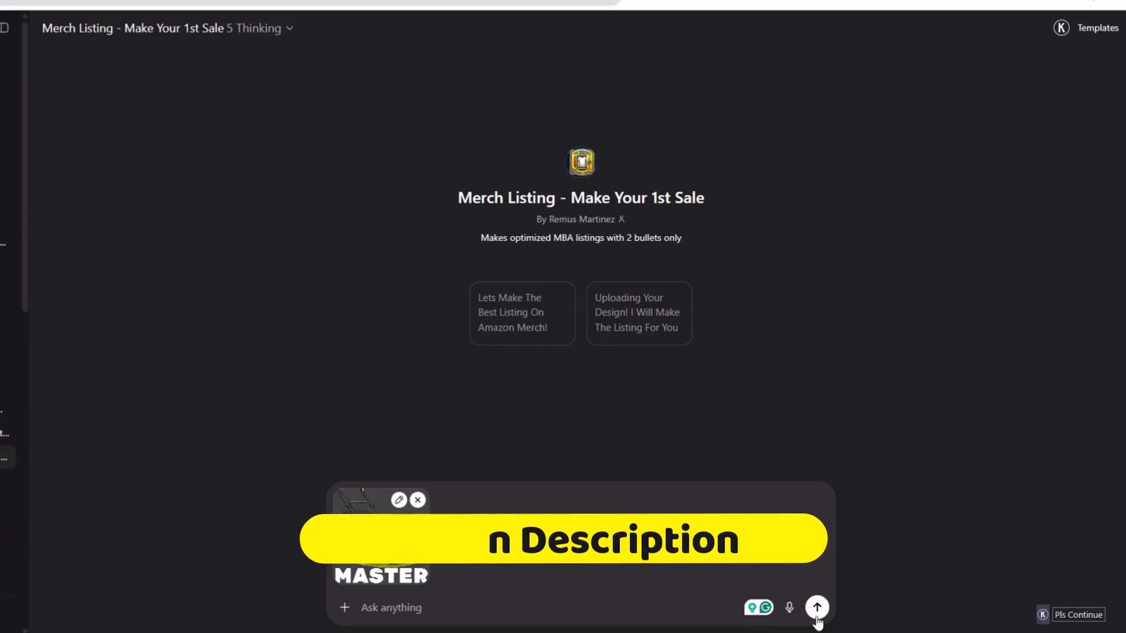
{"action": "left_click", "coordinate": [816, 608]}
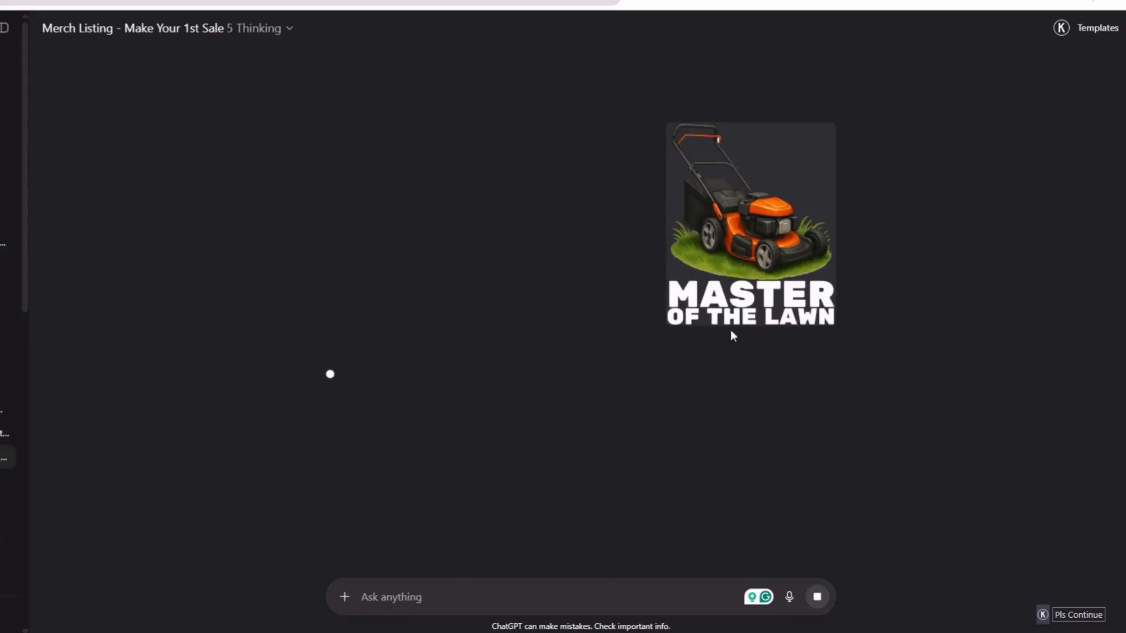
{"action": "mouse_move", "coordinate": [734, 209]}
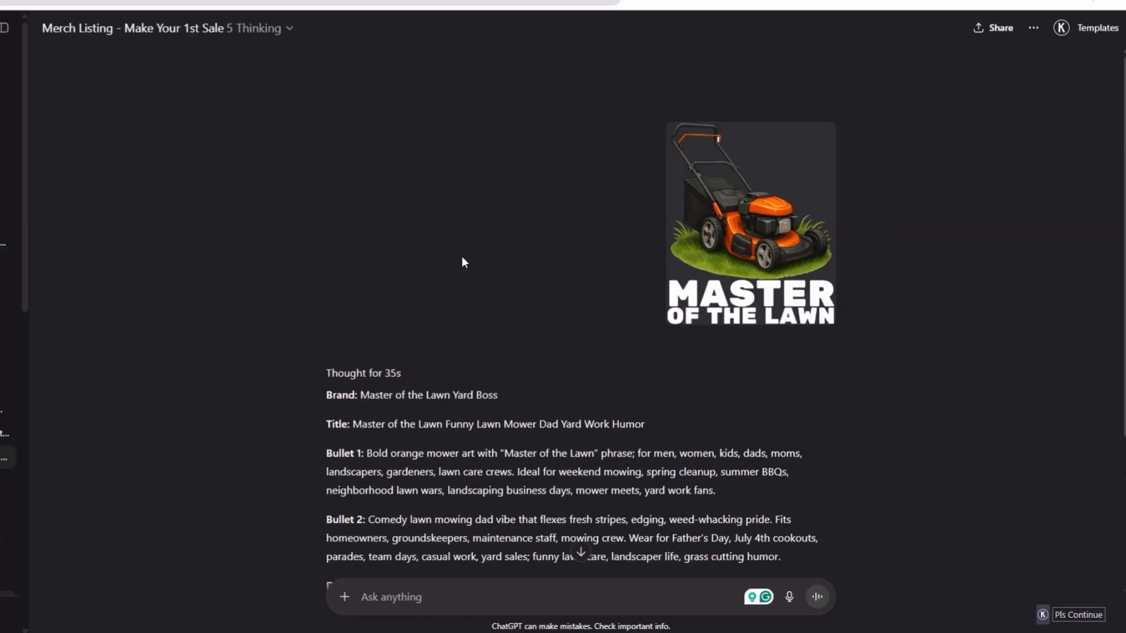
{"action": "scroll", "scroll_direction": "down", "scroll_amount": 3}
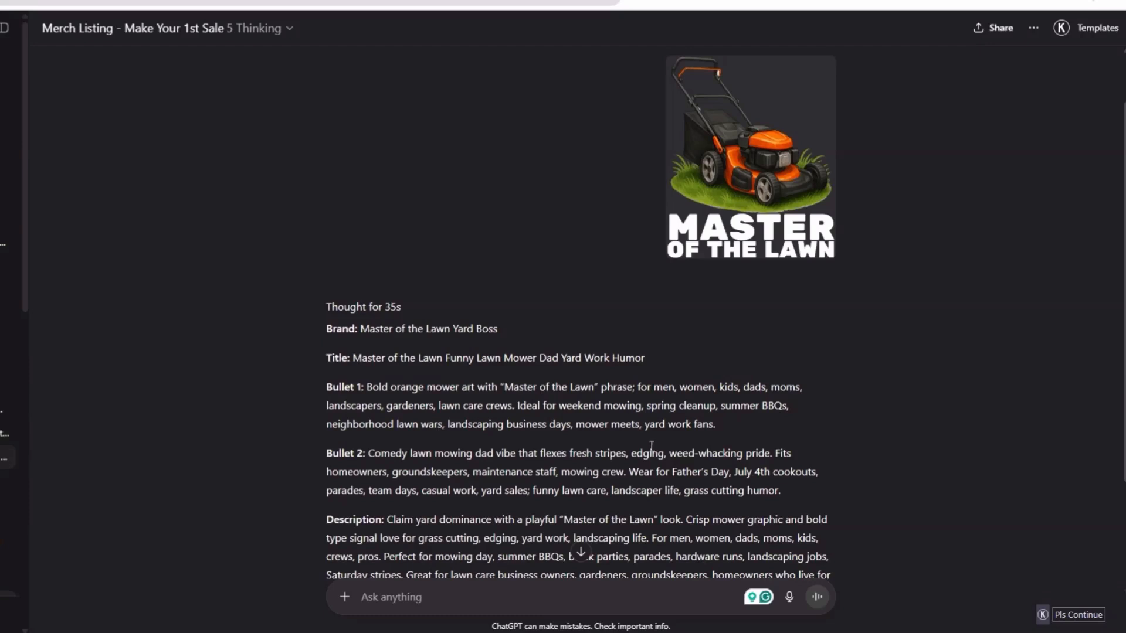
{"action": "mouse_move", "coordinate": [649, 447]}
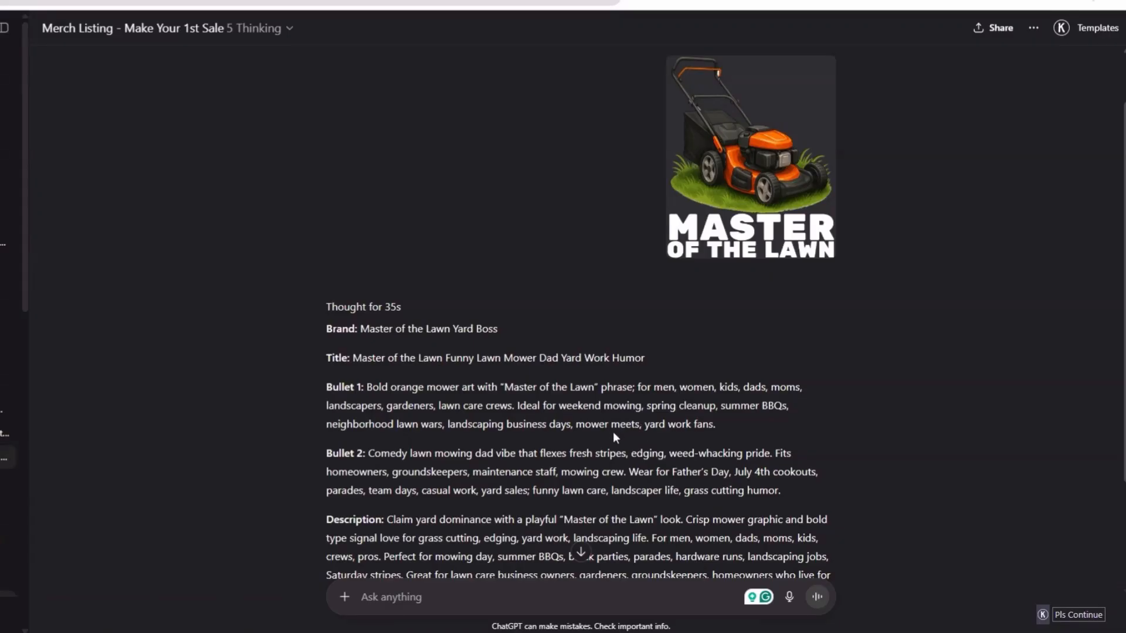
{"action": "mouse_move", "coordinate": [604, 436]}
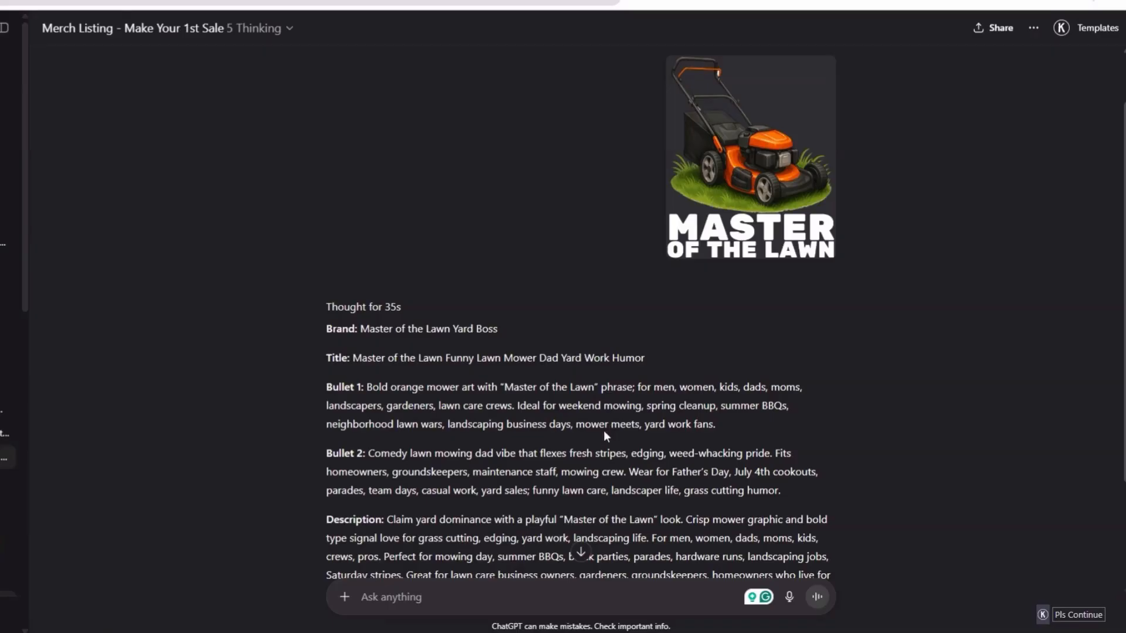
{"action": "scroll", "scroll_direction": "down", "scroll_amount": 3}
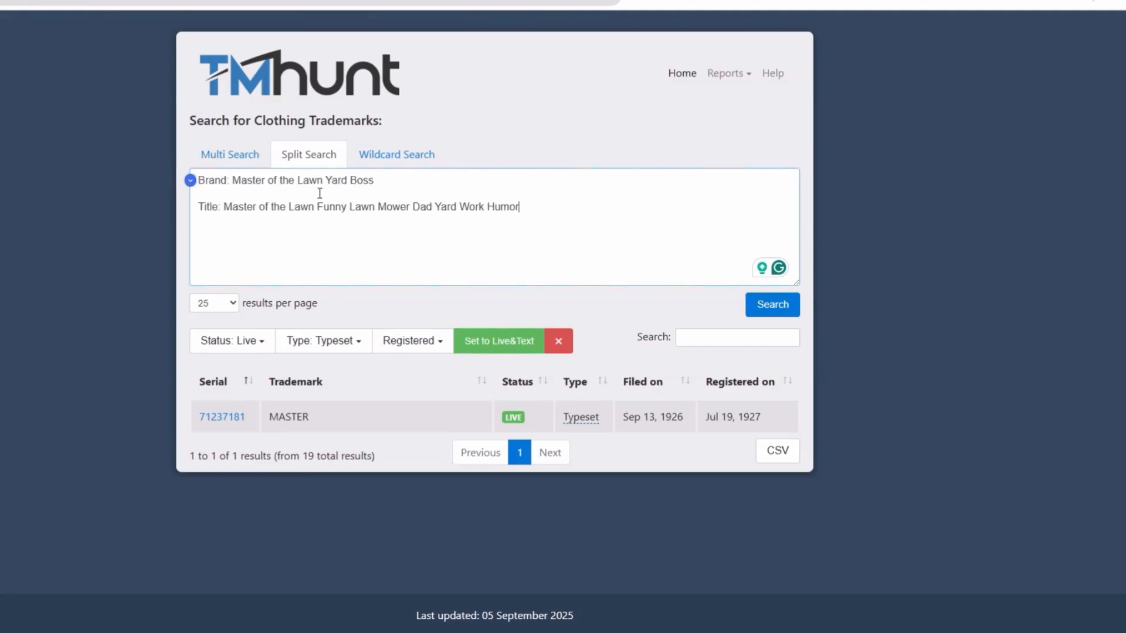
- Switch the TM Hunt Type filter through All, Design and Typeset to review live marks like BOSS and MASTER
{"action": "left_click", "coordinate": [772, 305]}
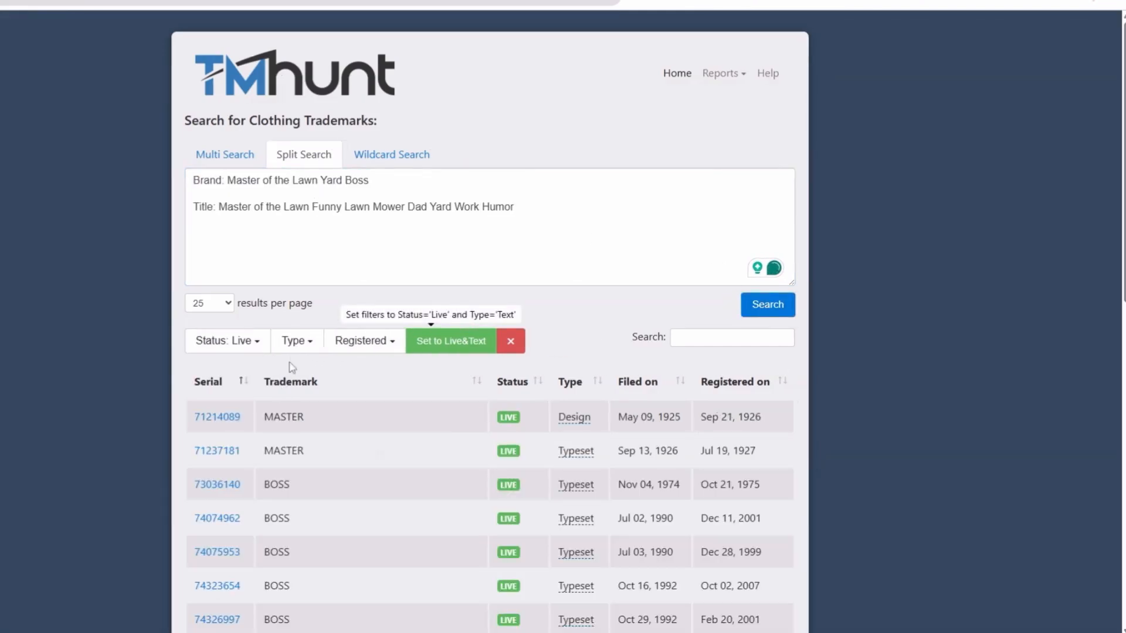
{"action": "left_click", "coordinate": [295, 341]}
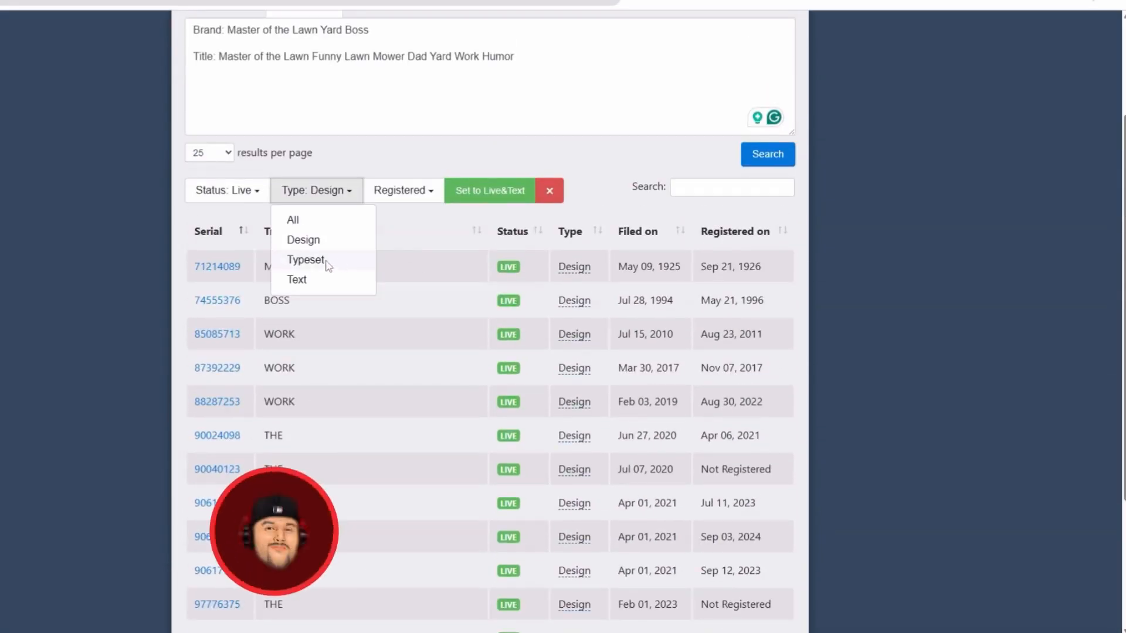
{"action": "left_click", "coordinate": [296, 279]}
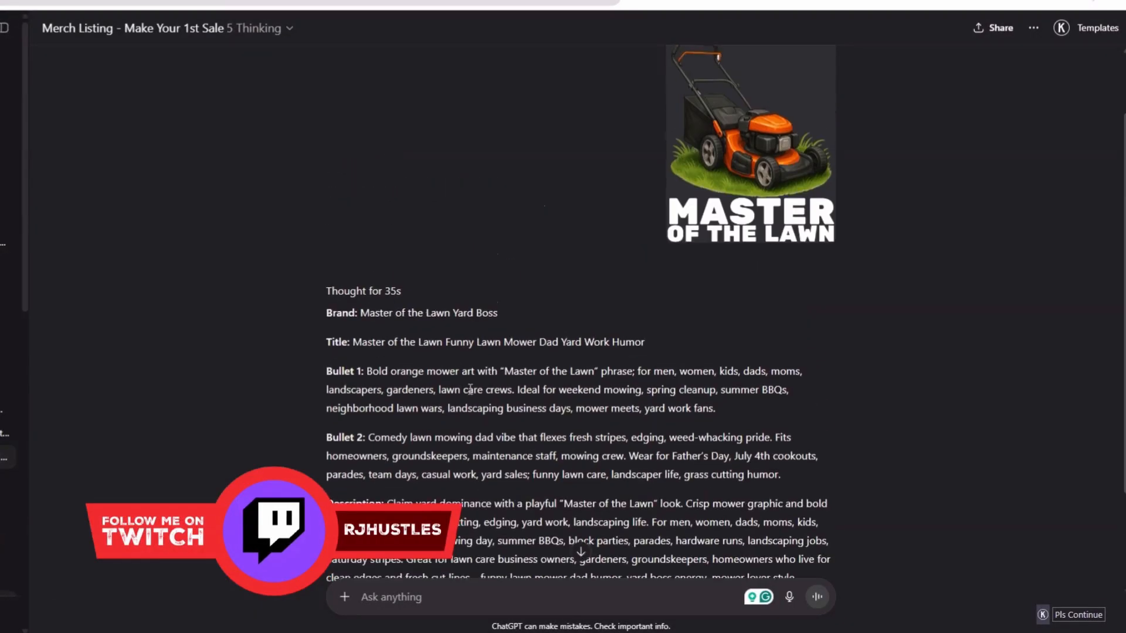
{"action": "scroll", "scroll_direction": "down", "scroll_amount": 3}
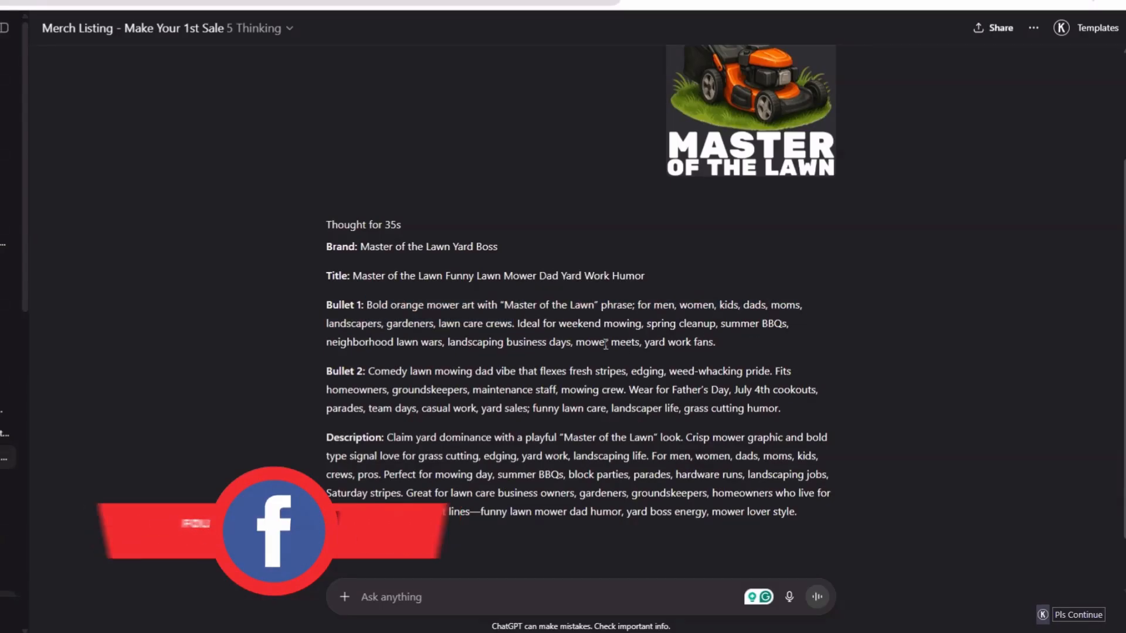
{"action": "left_click_drag", "start_coordinate": [366, 305], "coordinate": [714, 341]}
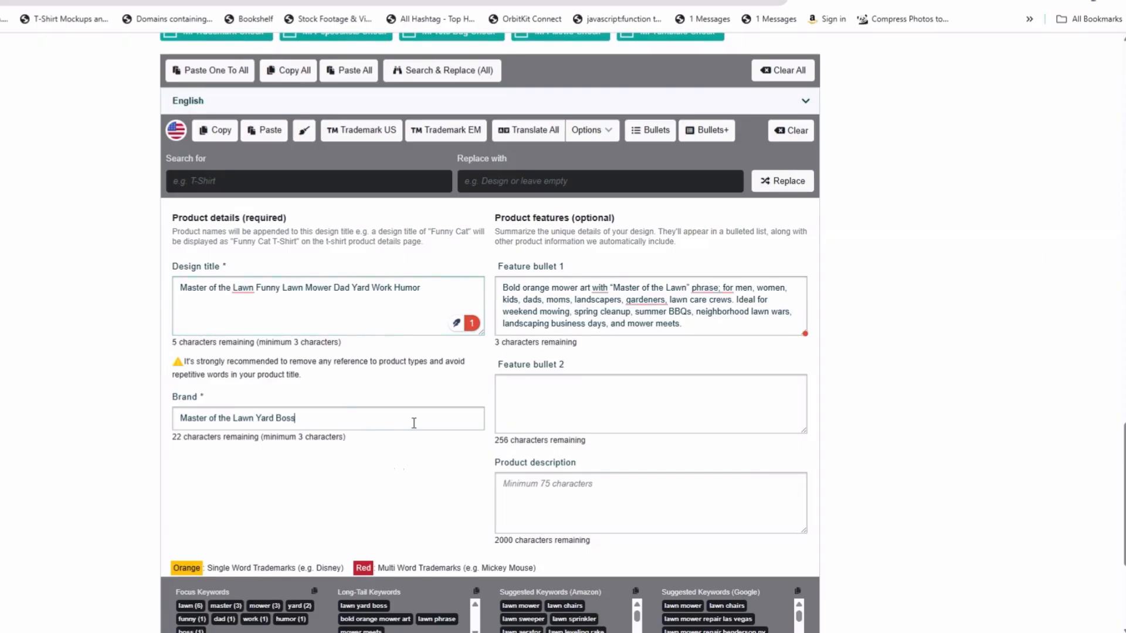
- Append 'By RM' so the brand reads 'Master of the Lawn Yard Boss By RM'
{"action": "type", "text": "By RM"}
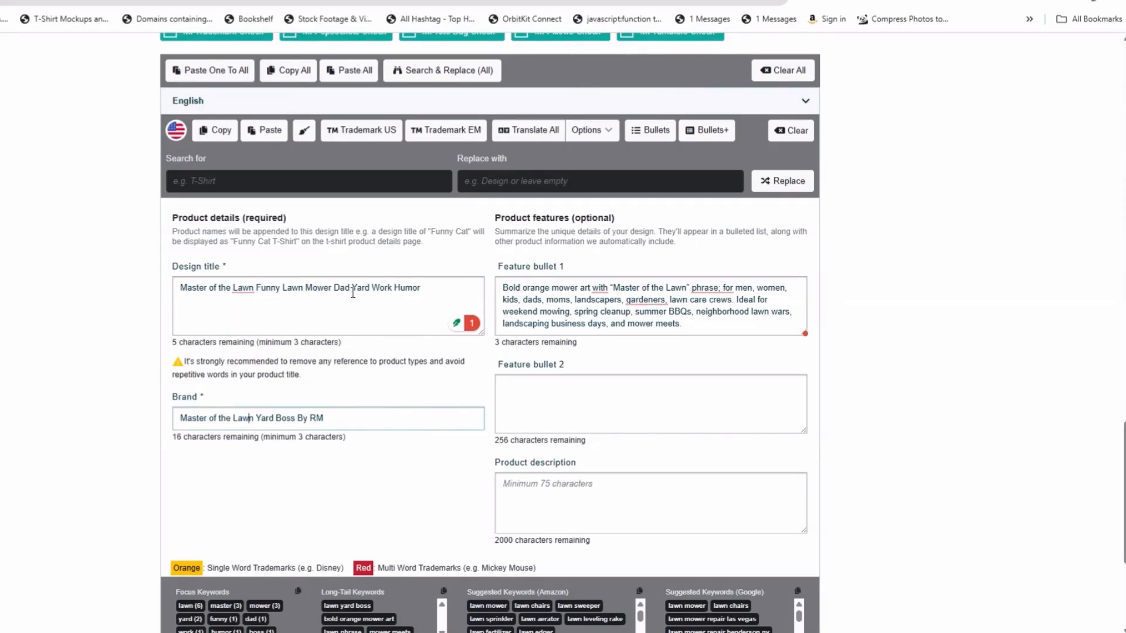
{"action": "mouse_move", "coordinate": [340, 377]}
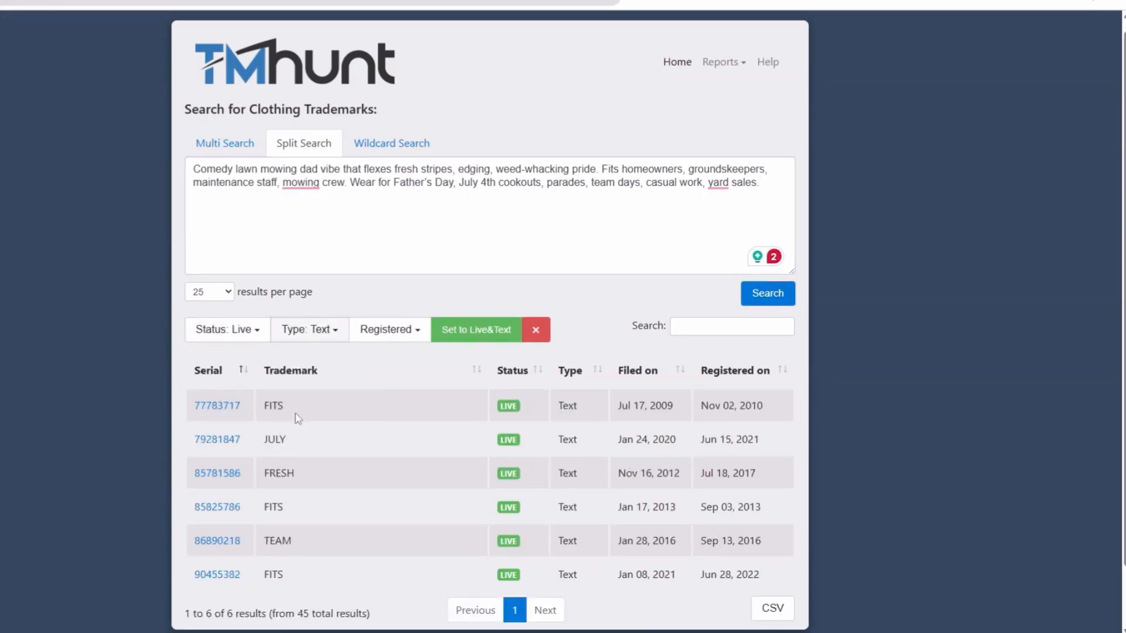
- Screen the bullet and description phrases in TM Hunt Split Search filtered to Live, Text trademarks
{"action": "left_click", "coordinate": [309, 330]}
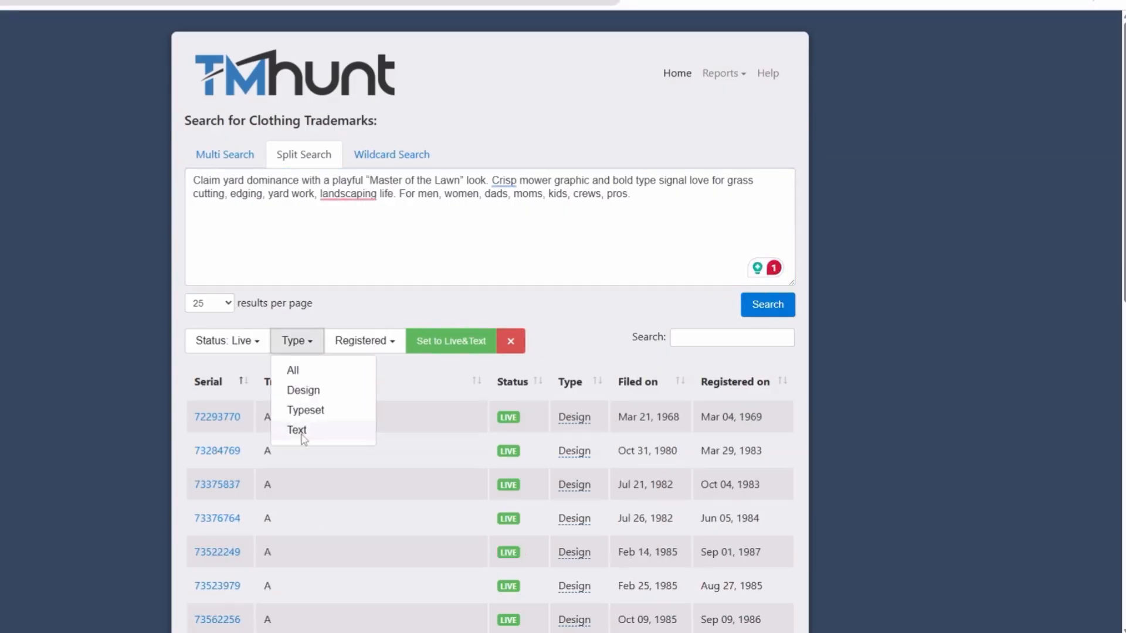
{"action": "left_click", "coordinate": [297, 429]}
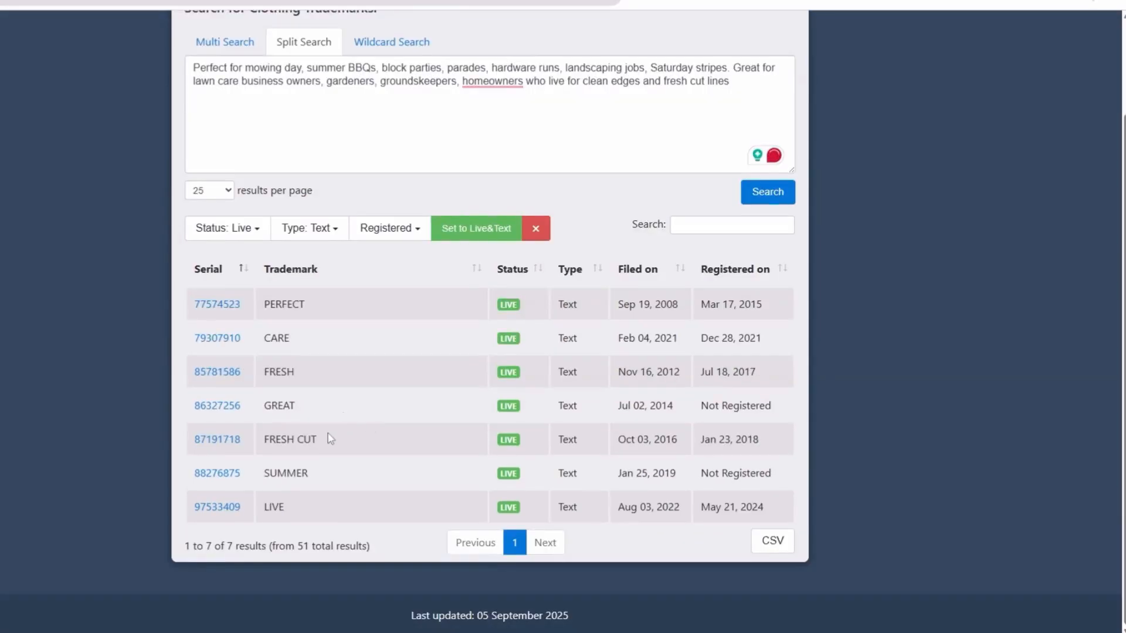
{"action": "double_click", "coordinate": [289, 439]}
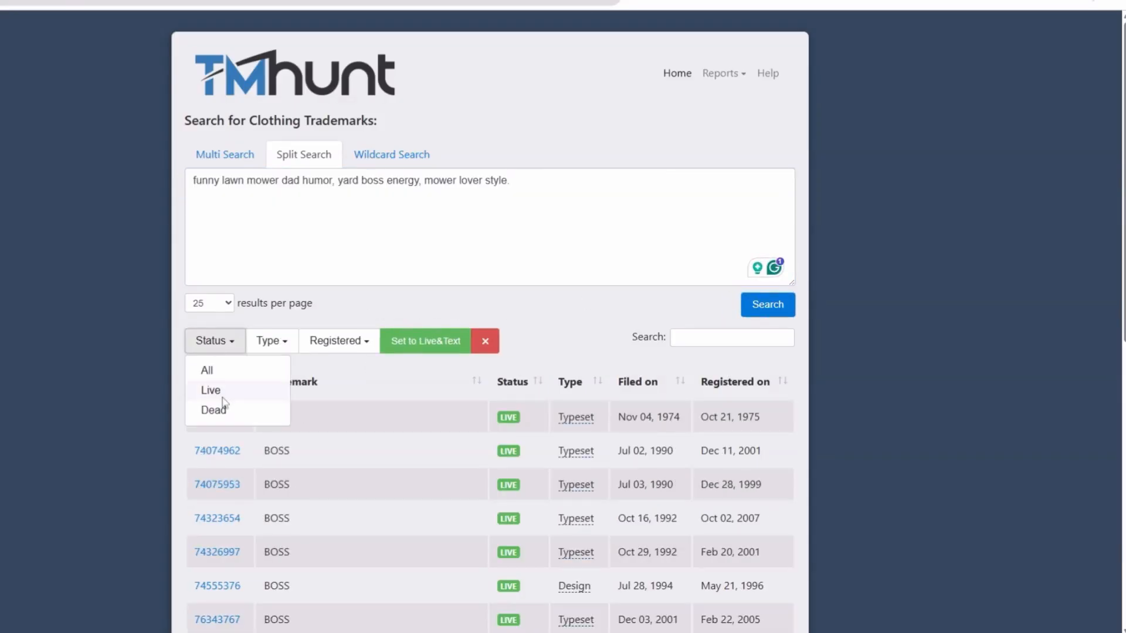
{"action": "left_click", "coordinate": [210, 390]}
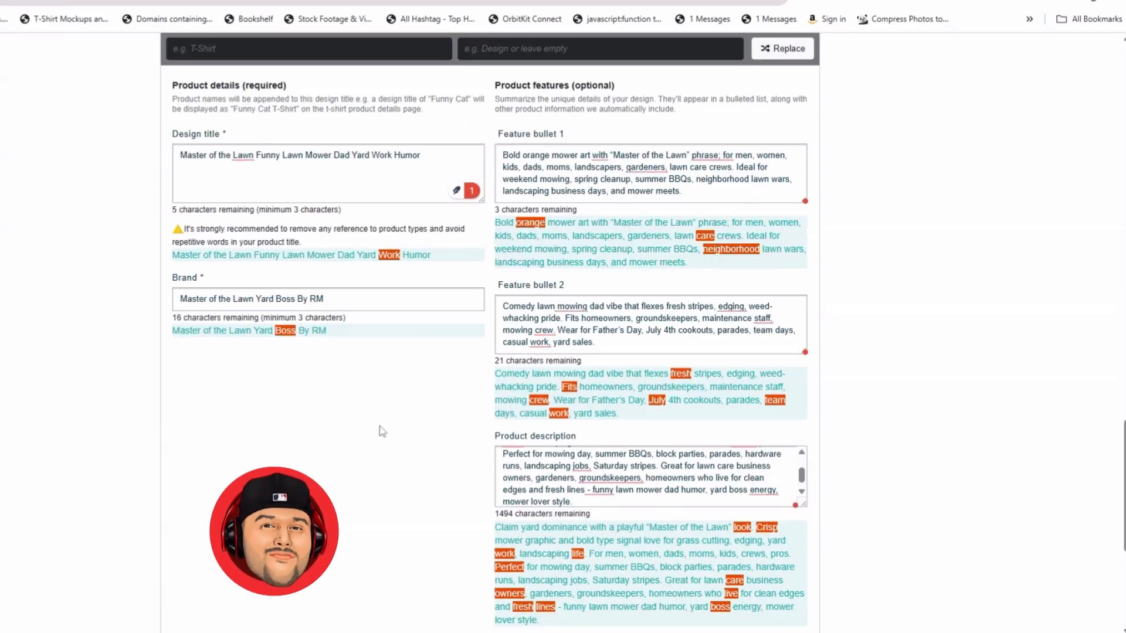
{"action": "scroll", "scroll_direction": "down", "scroll_amount": 3}
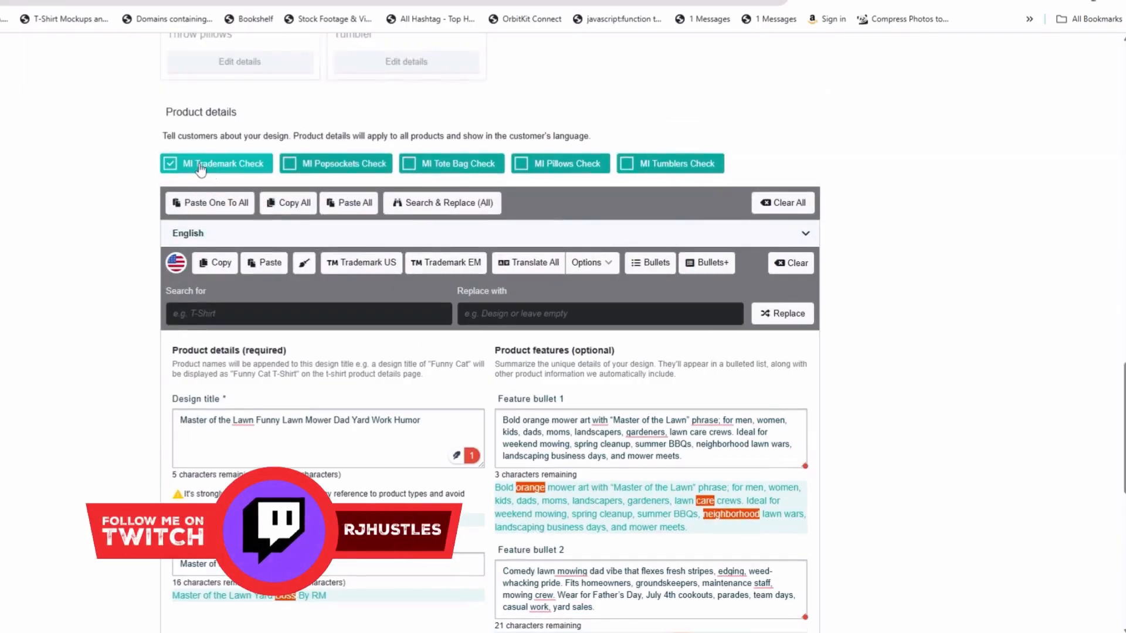
{"action": "scroll", "scroll_direction": "down", "scroll_amount": 3}
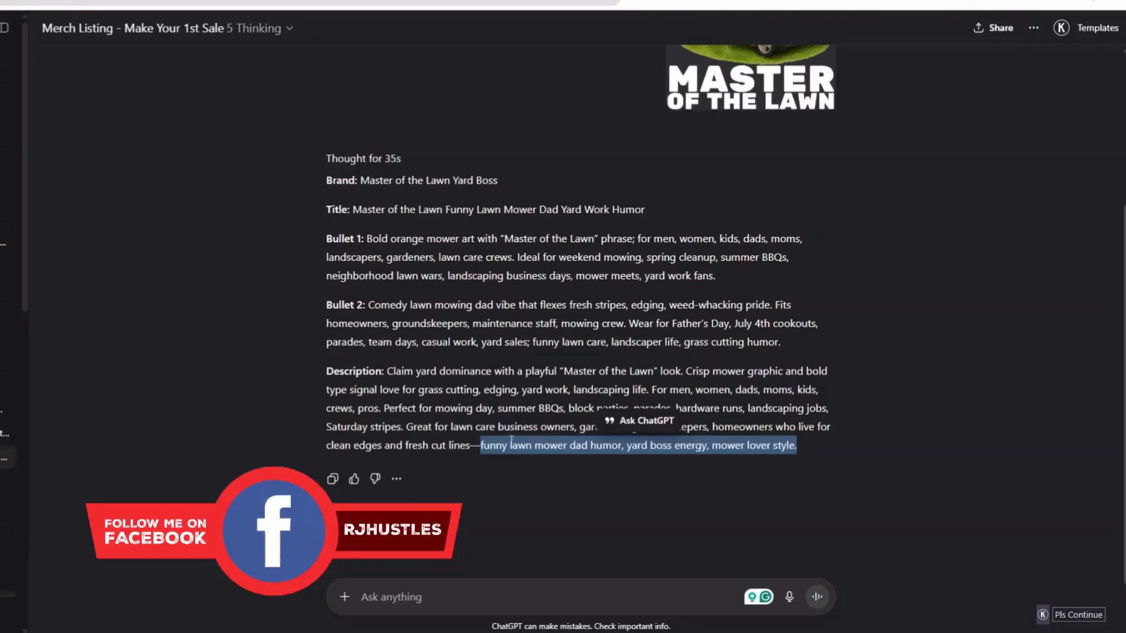
- Ask ChatGPT 'Can you check for trademarks and copyrights' on the listing
{"action": "type", "text": "Can you check for trademarks and copyrights"}
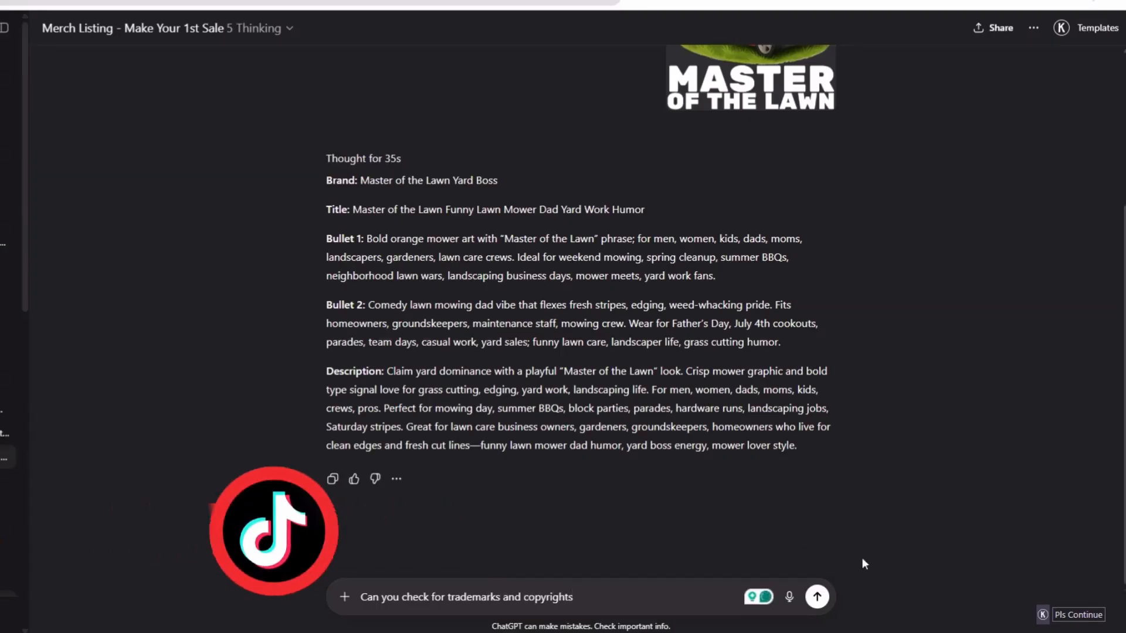
{"action": "left_click", "coordinate": [816, 597]}
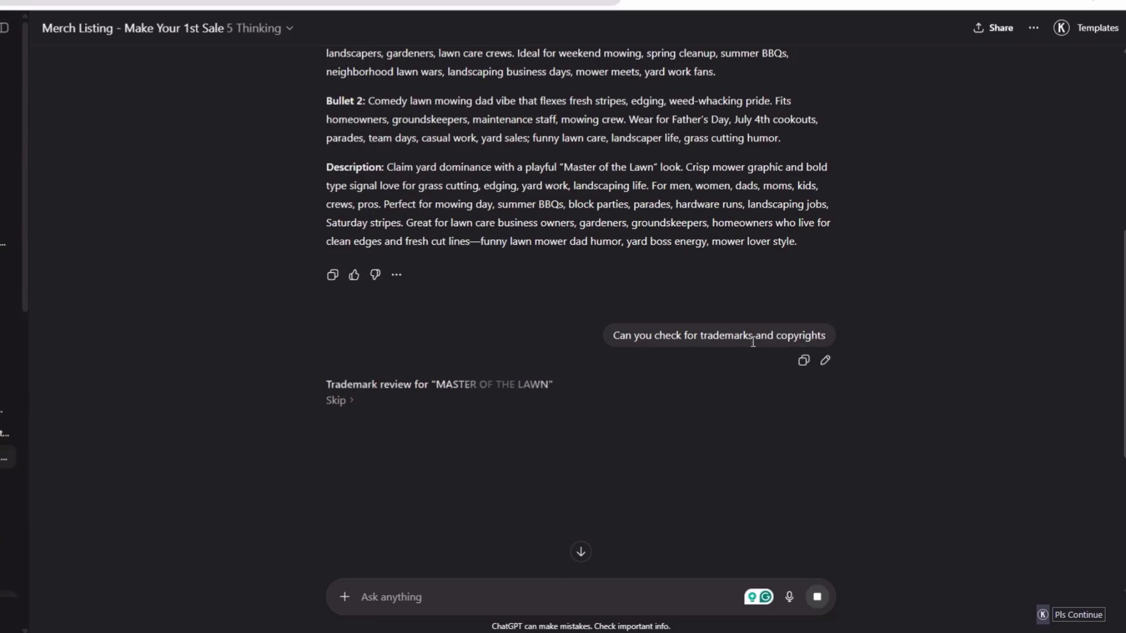
{"action": "scroll", "scroll_direction": "down", "scroll_amount": 3}
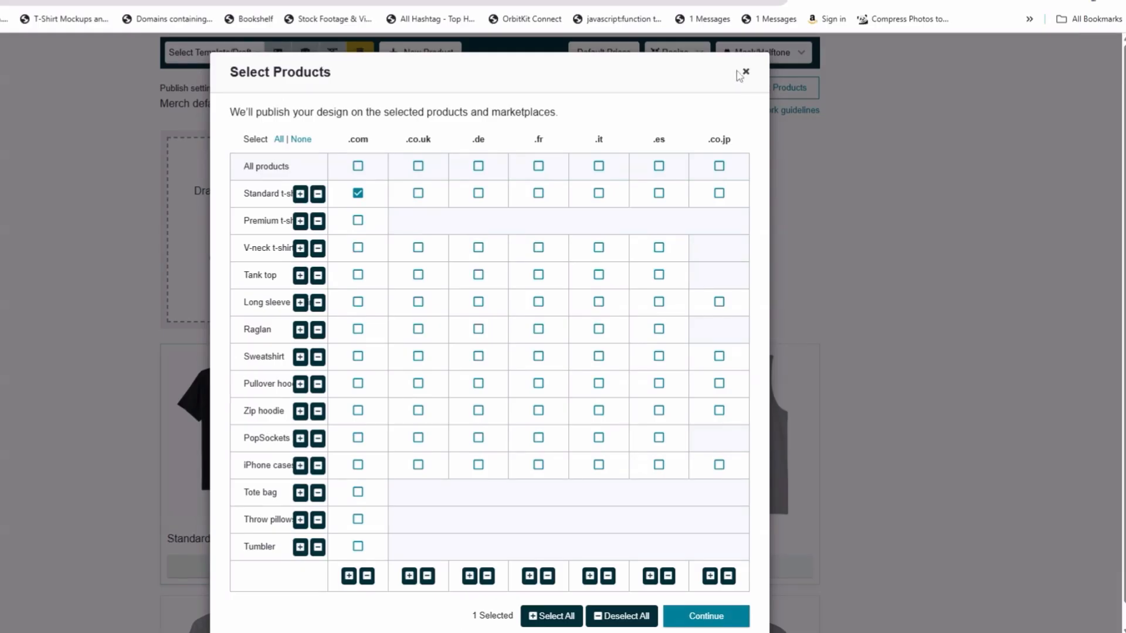
- Select all Dark colours for the Standard t-shirt and adjust Dark Green
{"action": "left_click", "coordinate": [745, 73]}
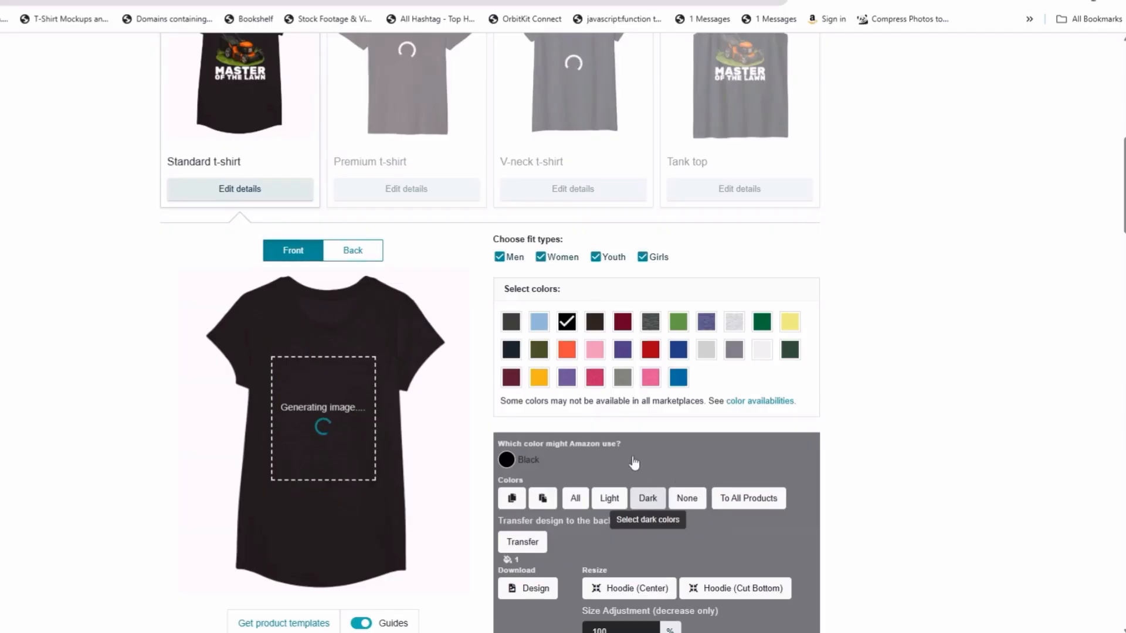
{"action": "left_click", "coordinate": [646, 497]}
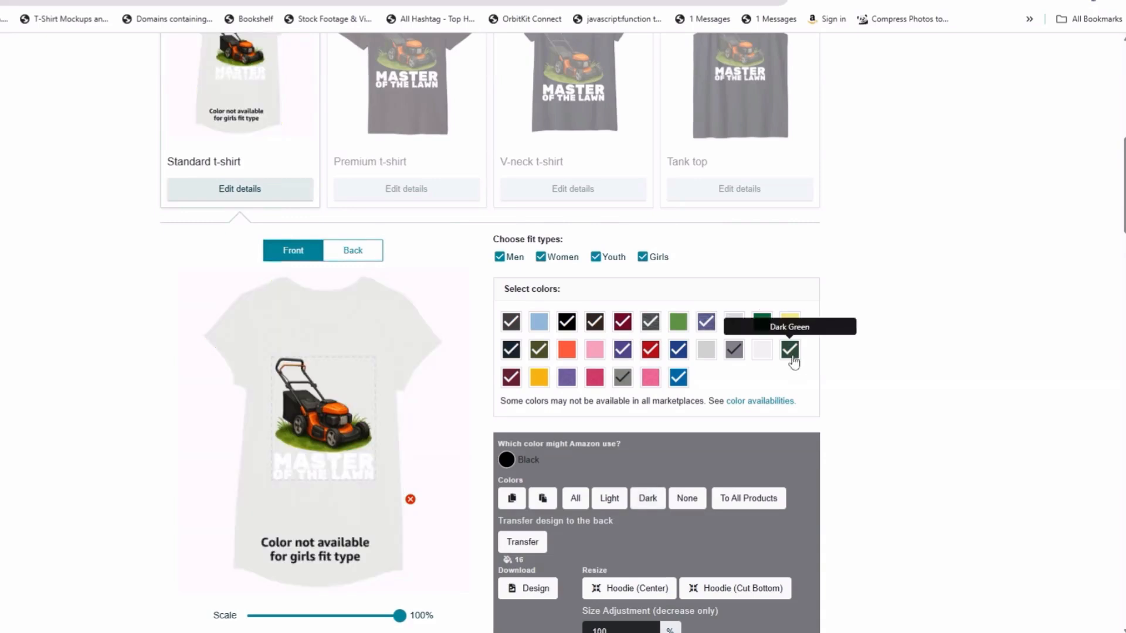
{"action": "left_click", "coordinate": [538, 322]}
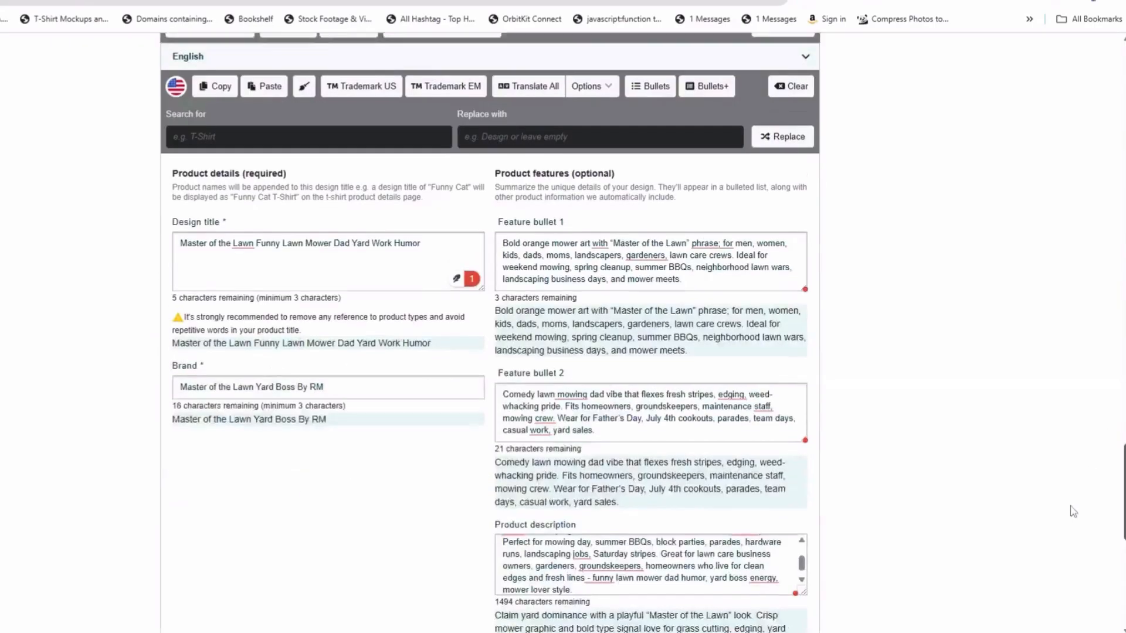
{"action": "scroll", "scroll_direction": "down", "scroll_amount": 3}
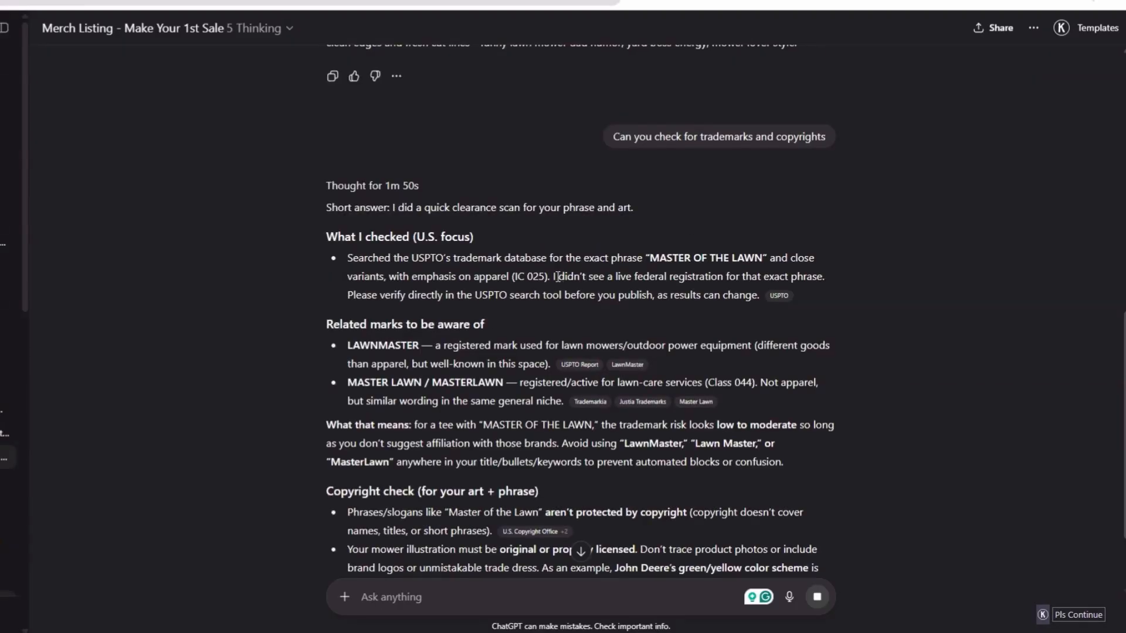
{"action": "left_click_drag", "start_coordinate": [555, 277], "coordinate": [797, 277]}
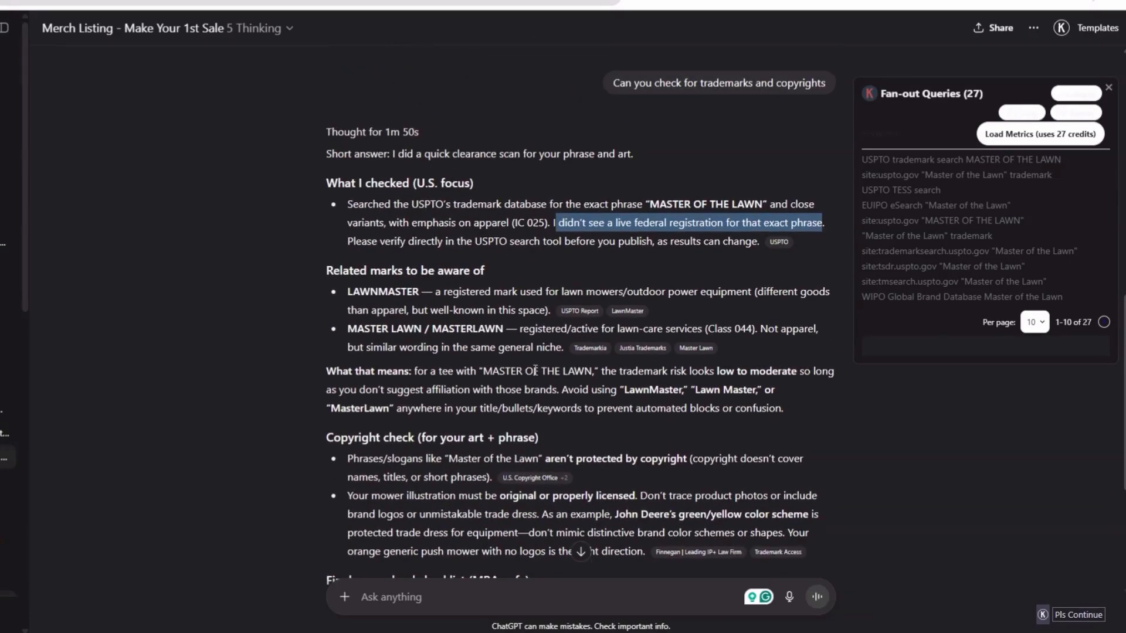
{"action": "left_click", "coordinate": [1108, 86]}
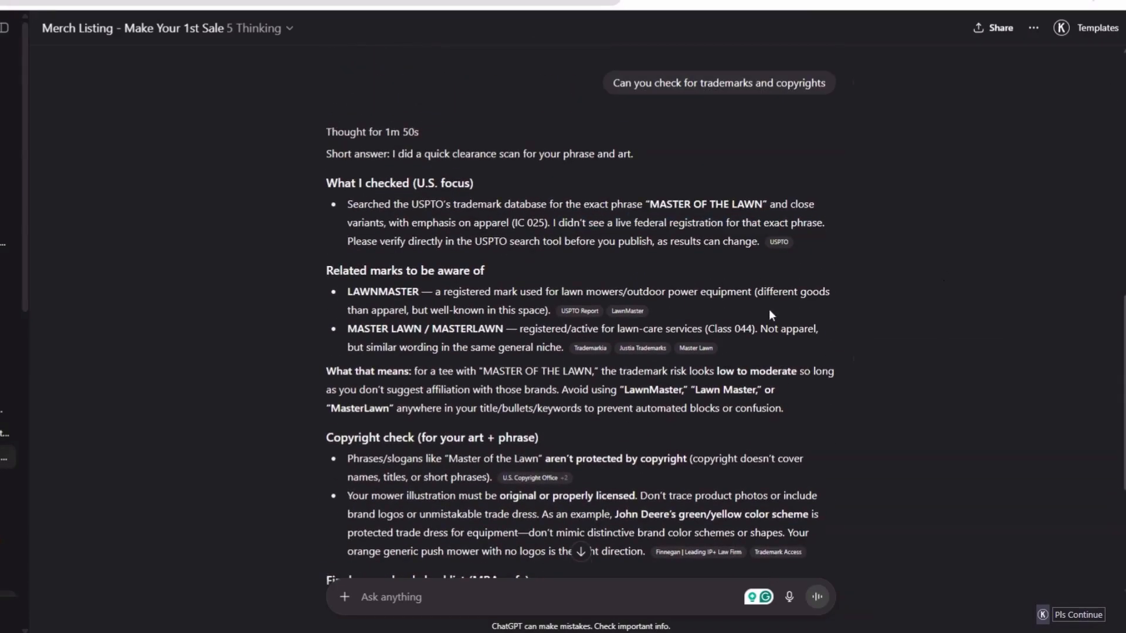
{"action": "double_click", "coordinate": [382, 292]}
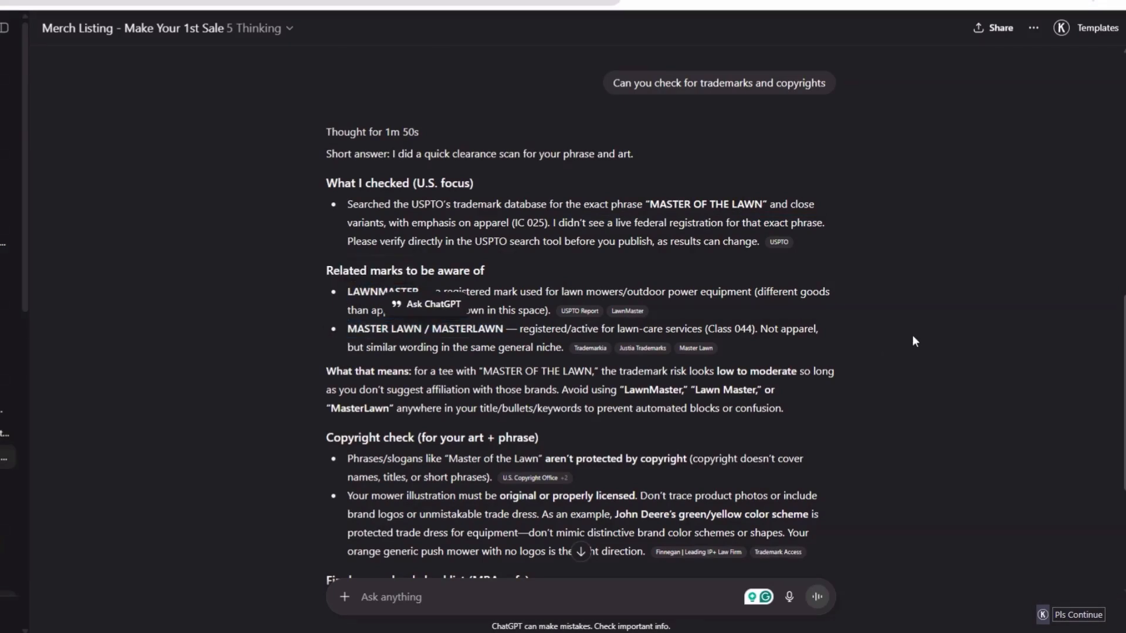
{"action": "mouse_move", "coordinate": [575, 281]}
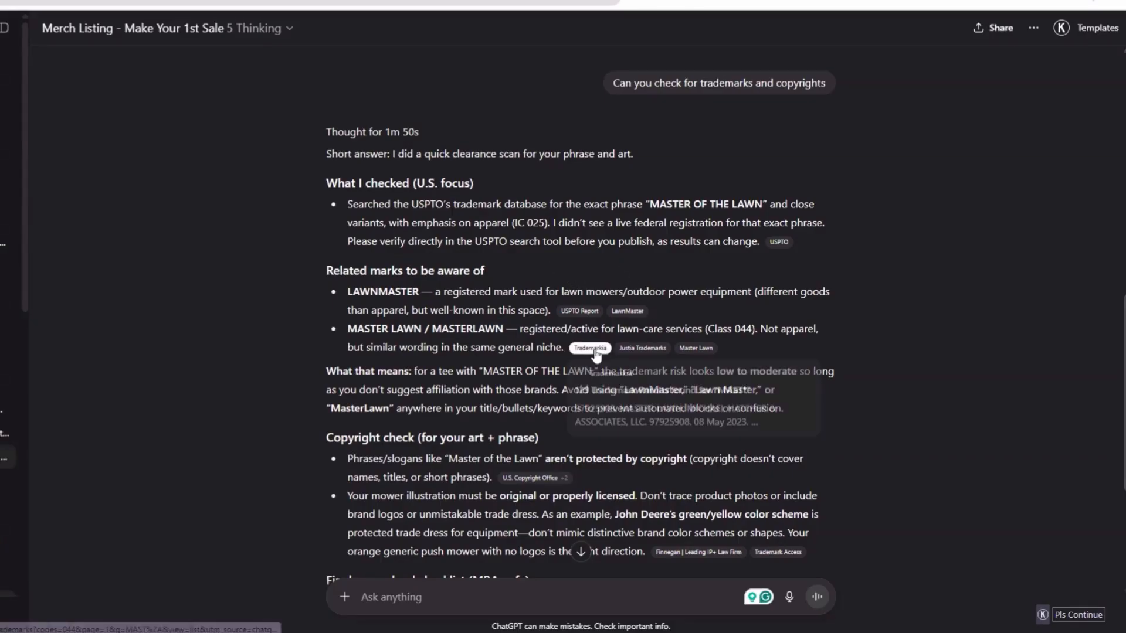
{"action": "mouse_move", "coordinate": [724, 377]}
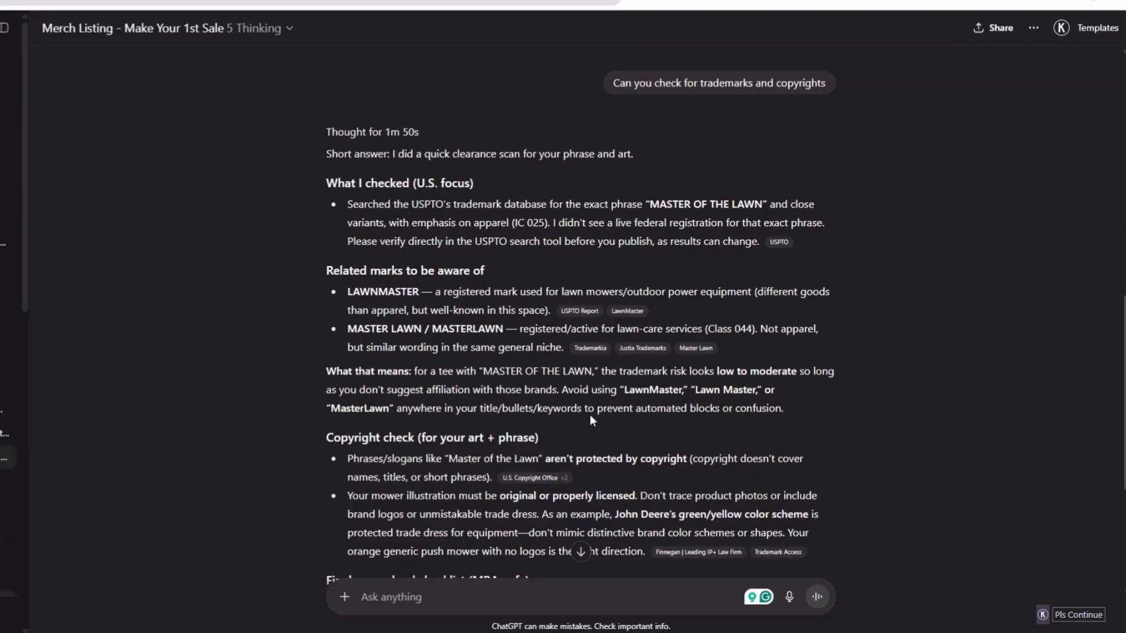
{"action": "scroll", "scroll_direction": "down", "scroll_amount": 3}
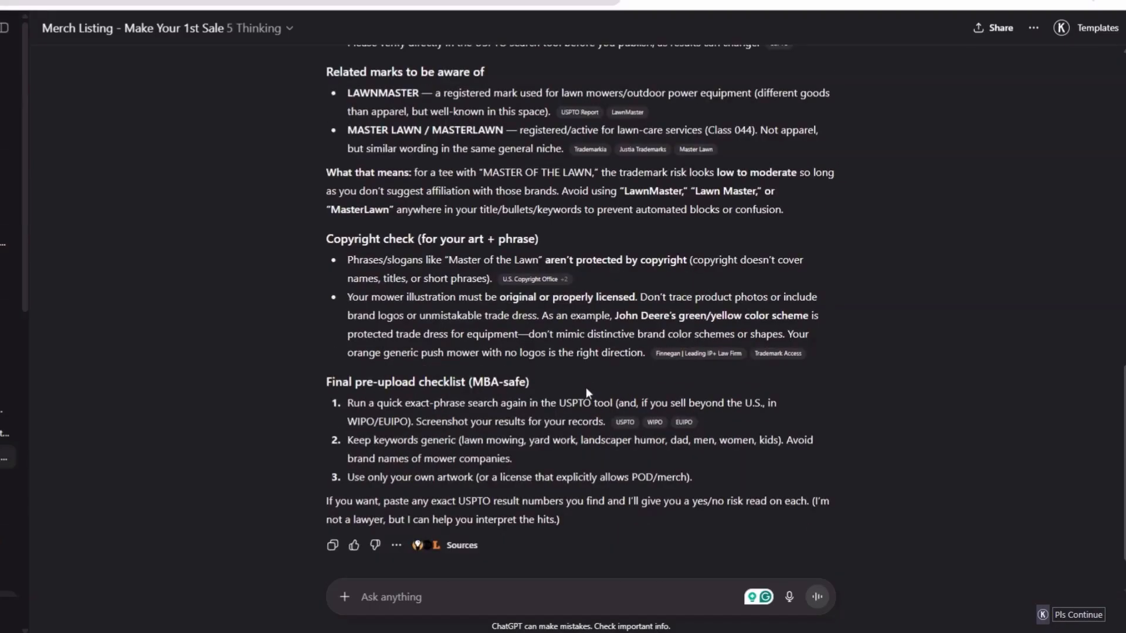
{"action": "mouse_move", "coordinate": [562, 389]}
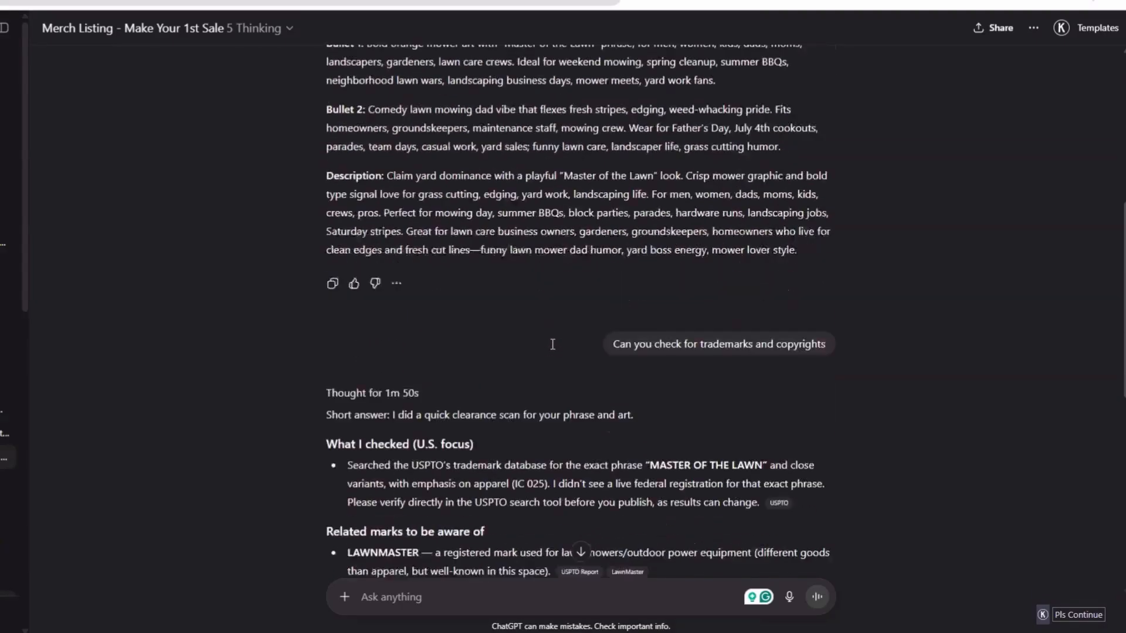
- Send the five new mower design images to ChatGPT for a trademark check
{"action": "scroll", "scroll_direction": "down", "scroll_amount": 3}
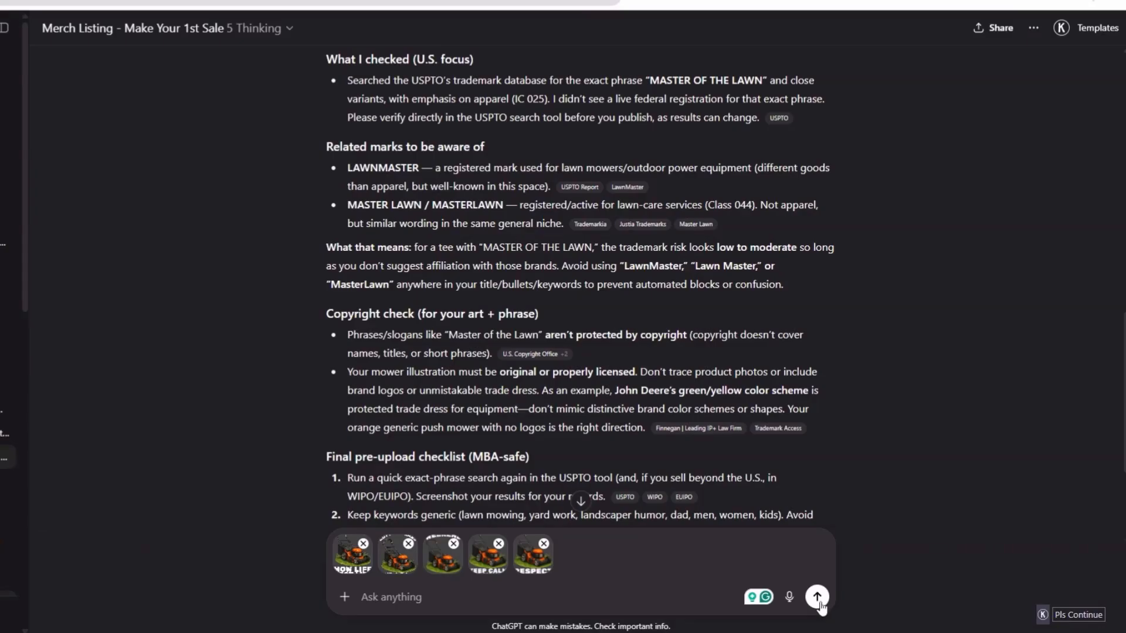
{"action": "left_click", "coordinate": [816, 597]}
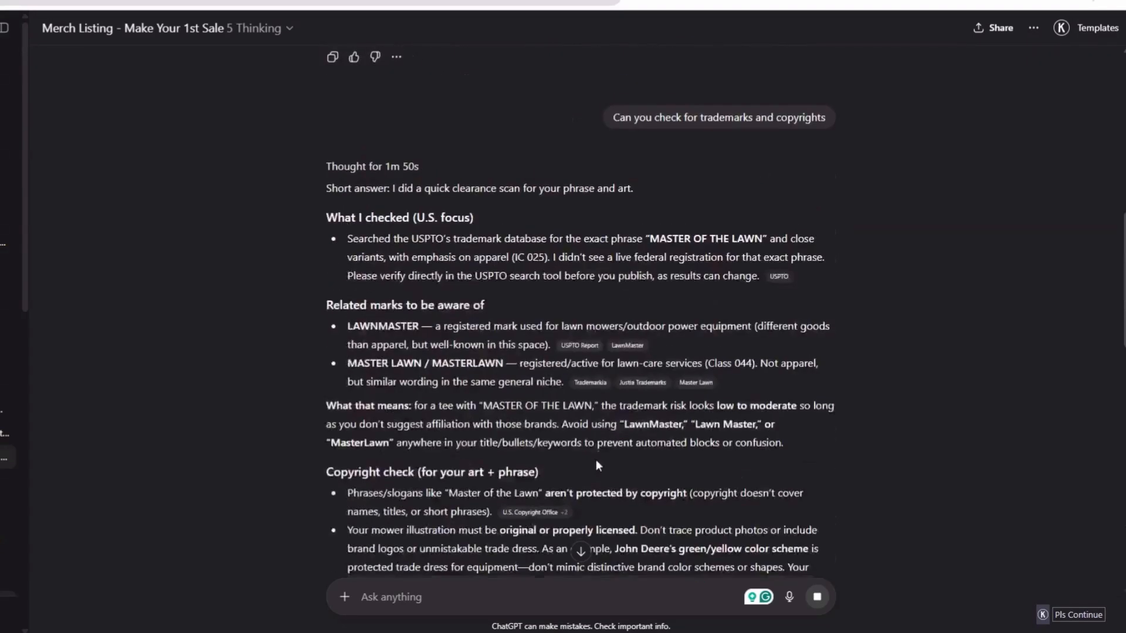
{"action": "scroll", "scroll_direction": "down", "scroll_amount": 3}
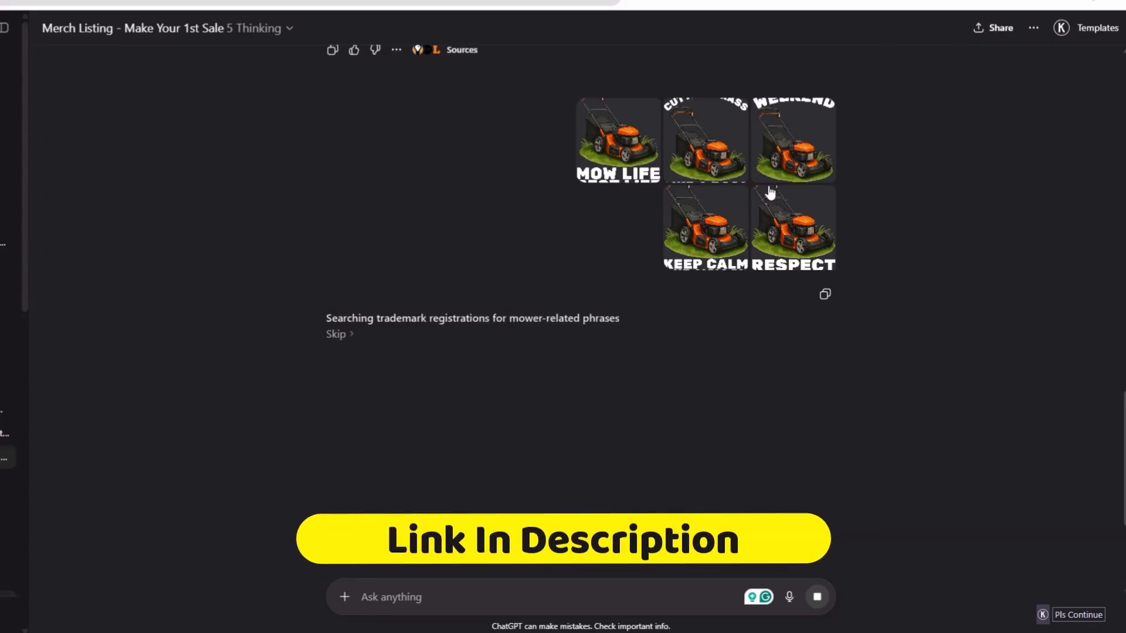
{"action": "mouse_move", "coordinate": [774, 178]}
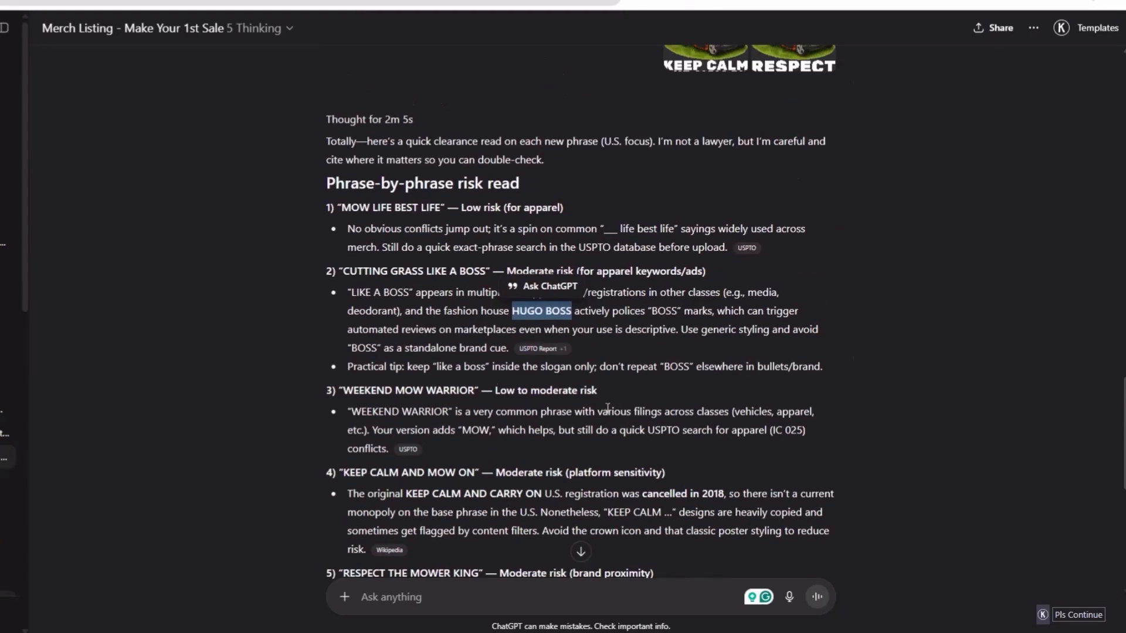
- Read through ChatGPT's phrase-by-phrase trademark risk assessment for the five mower slogans
{"action": "scroll", "scroll_direction": "down", "scroll_amount": 3}
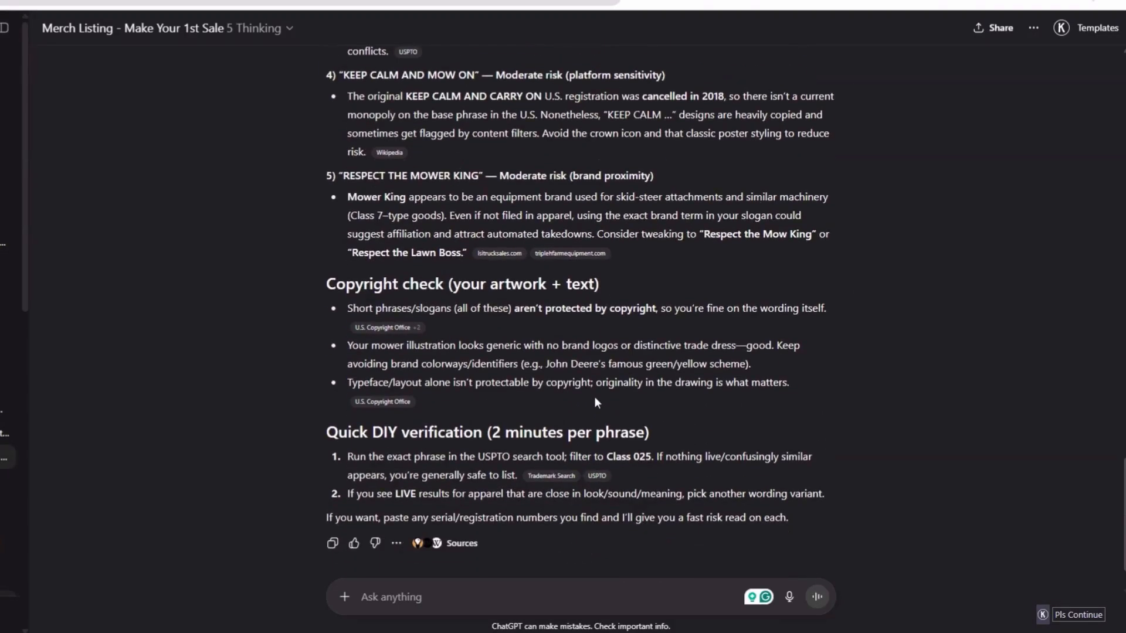
{"action": "scroll", "scroll_direction": "up", "scroll_amount": 3}
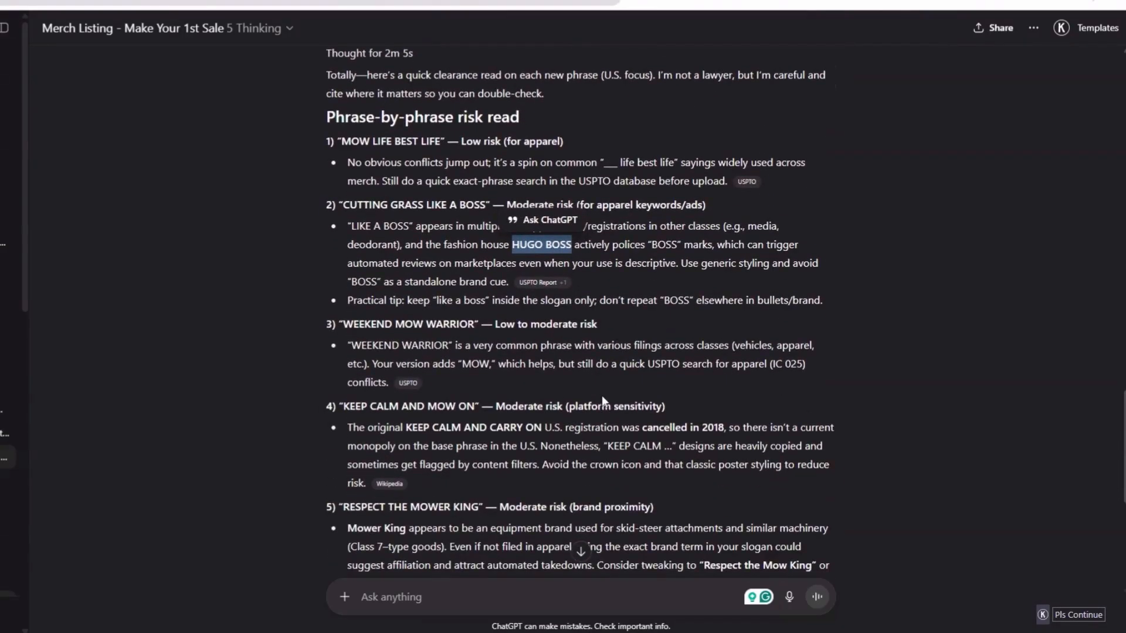
{"action": "scroll", "scroll_direction": "down", "scroll_amount": 3}
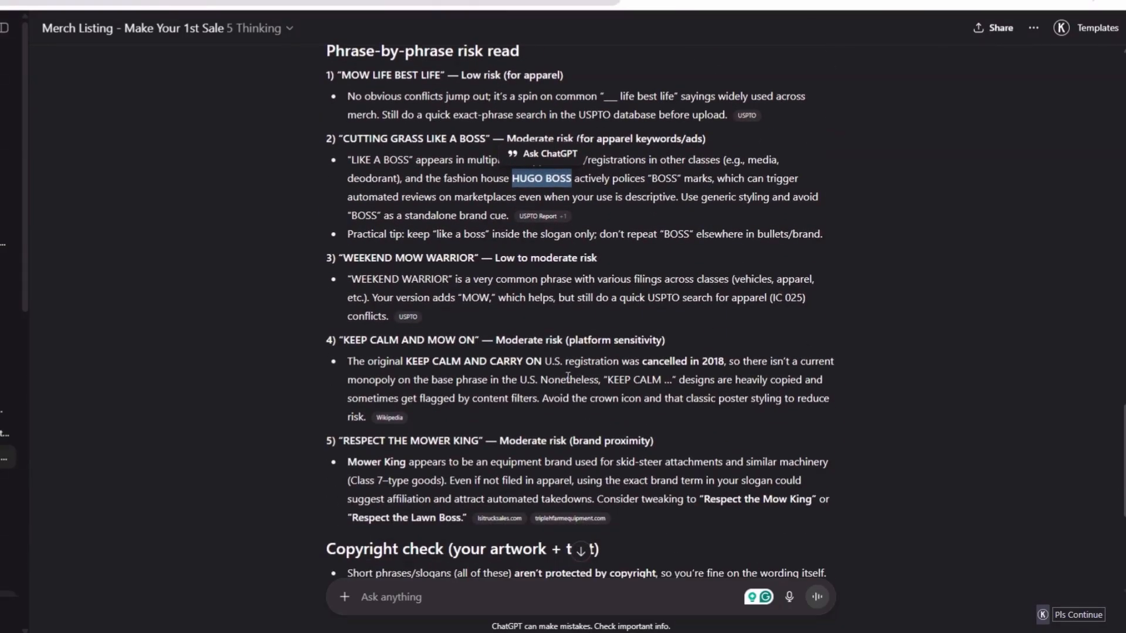
{"action": "mouse_move", "coordinate": [542, 377]}
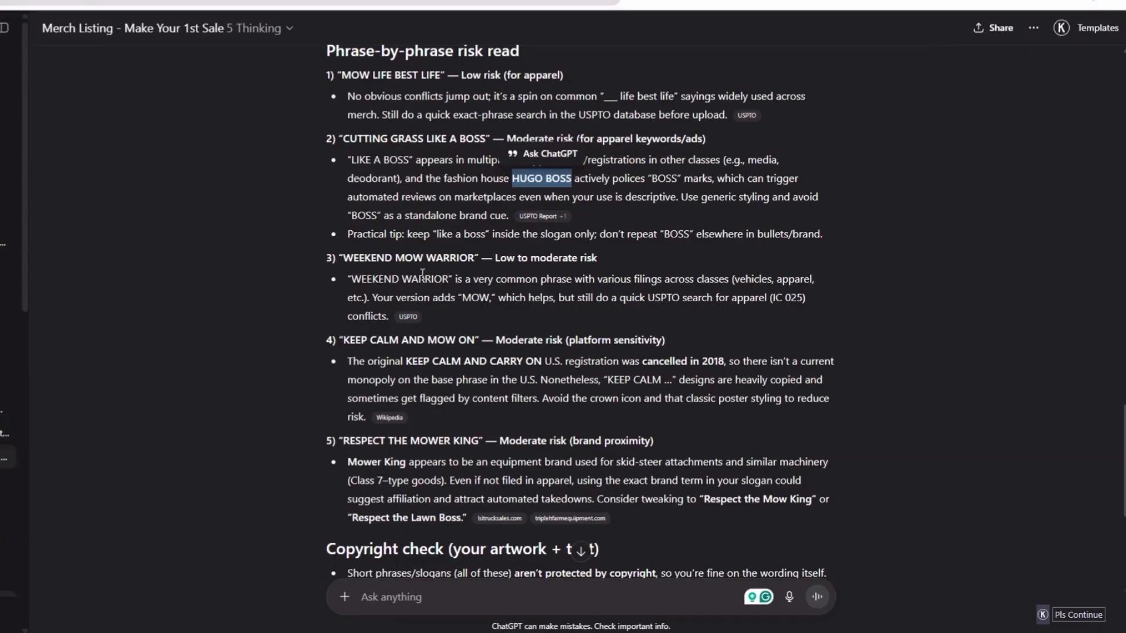
{"action": "scroll", "scroll_direction": "down", "scroll_amount": 3}
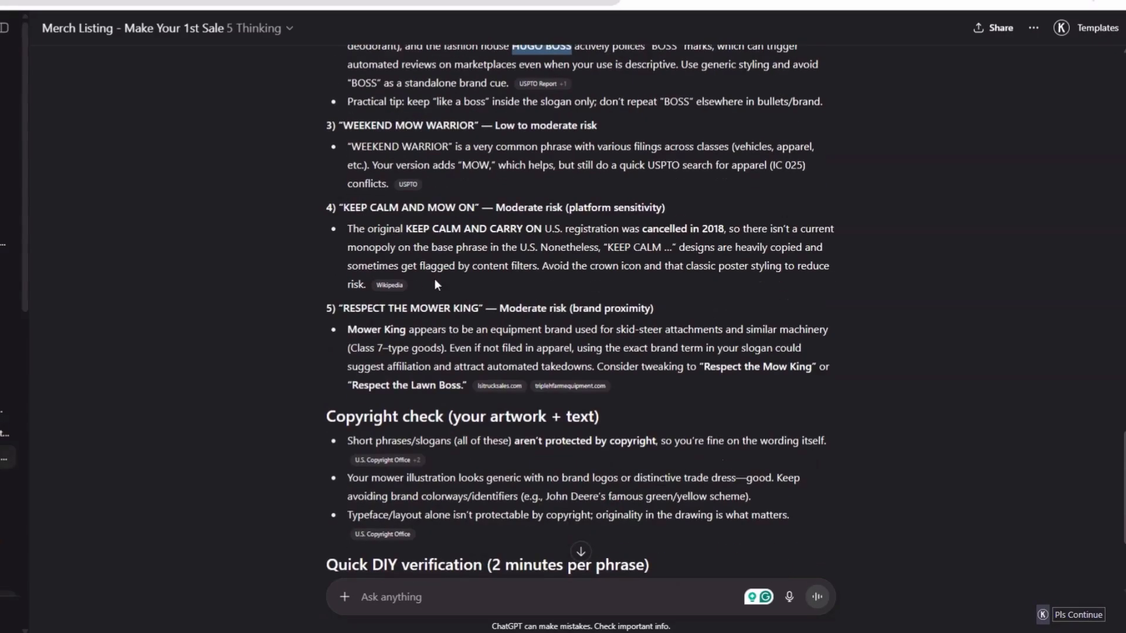
{"action": "scroll", "scroll_direction": "down", "scroll_amount": 3}
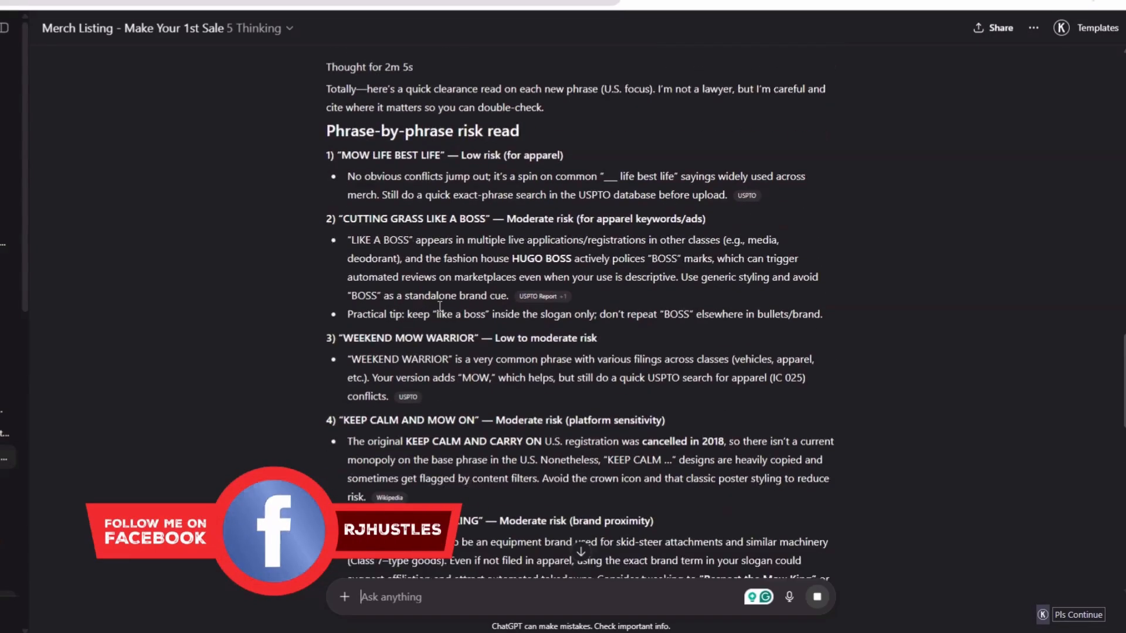
{"action": "scroll", "scroll_direction": "down", "scroll_amount": 3}
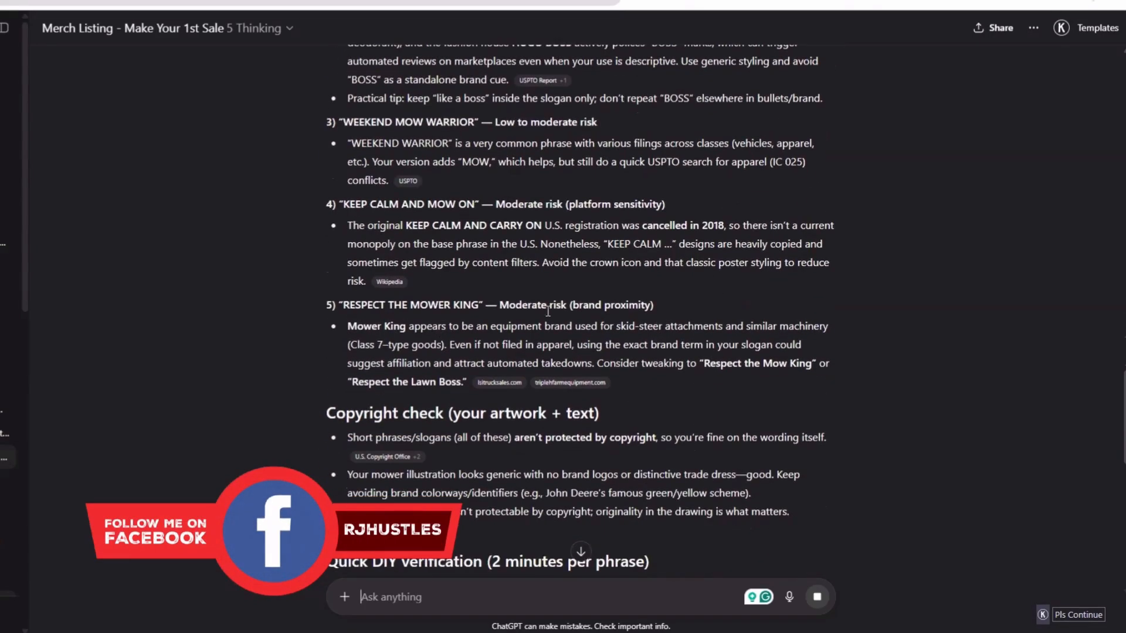
{"action": "scroll", "scroll_direction": "down", "scroll_amount": 3}
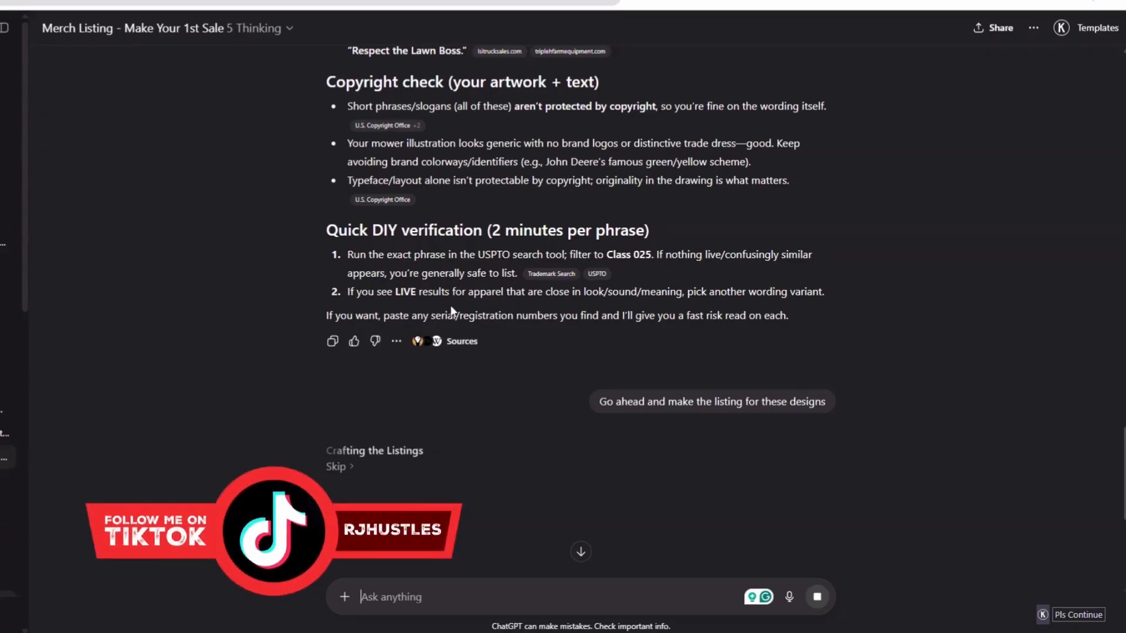
- Scroll through each design's generated Brand, Title, Bullets and Description, through Respect the Mower King
{"action": "scroll", "scroll_direction": "down", "scroll_amount": 3}
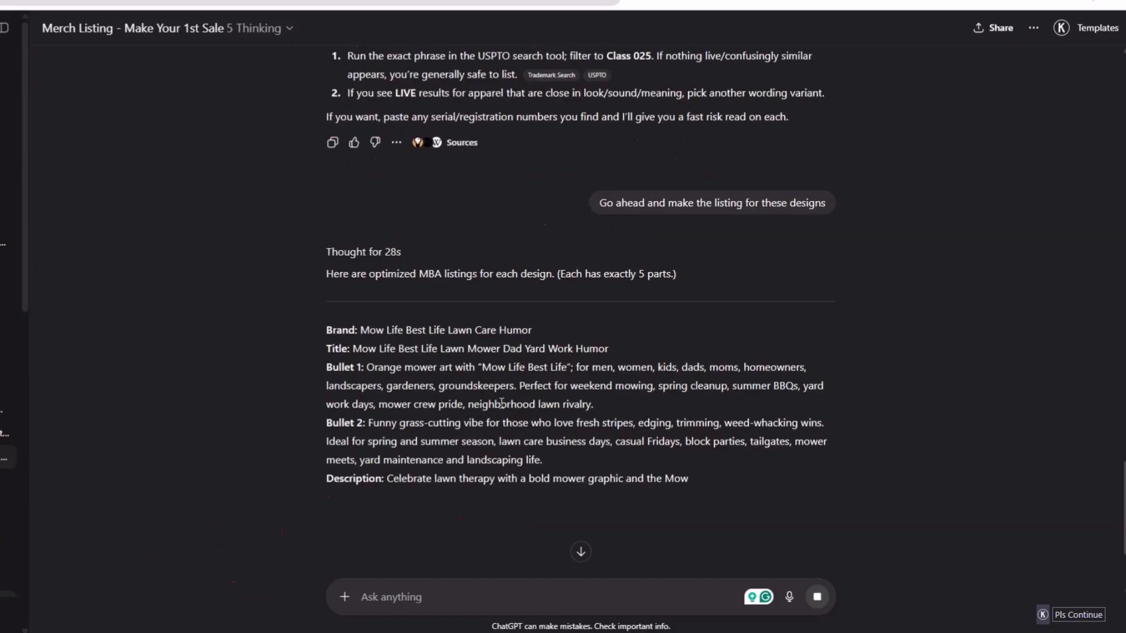
{"action": "scroll", "scroll_direction": "down", "scroll_amount": 3}
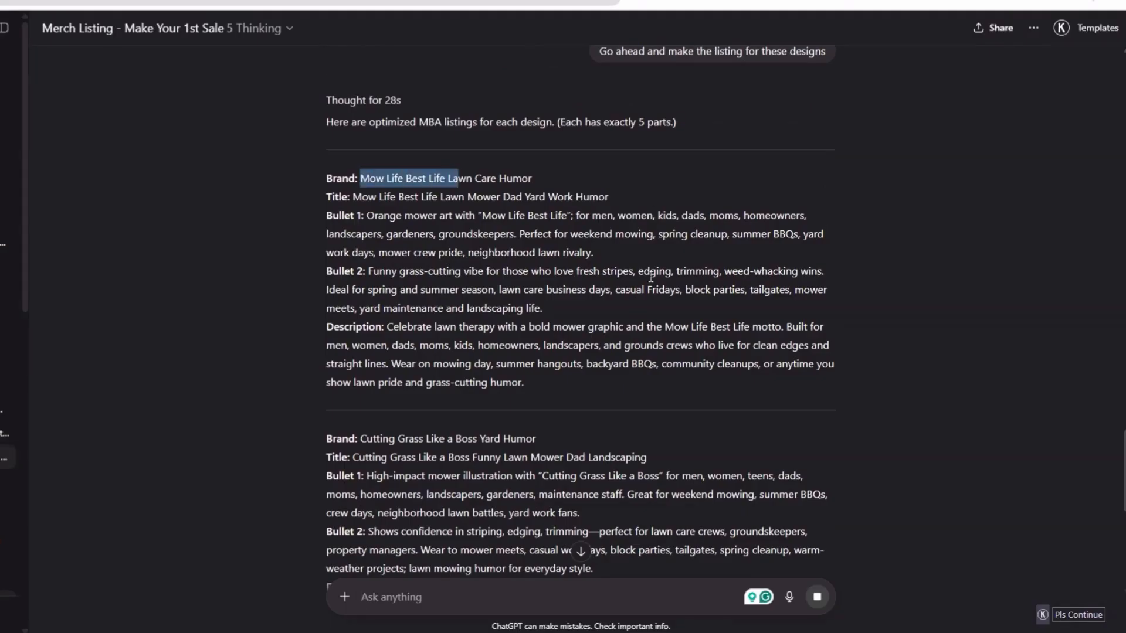
{"action": "scroll", "scroll_direction": "down", "scroll_amount": 3}
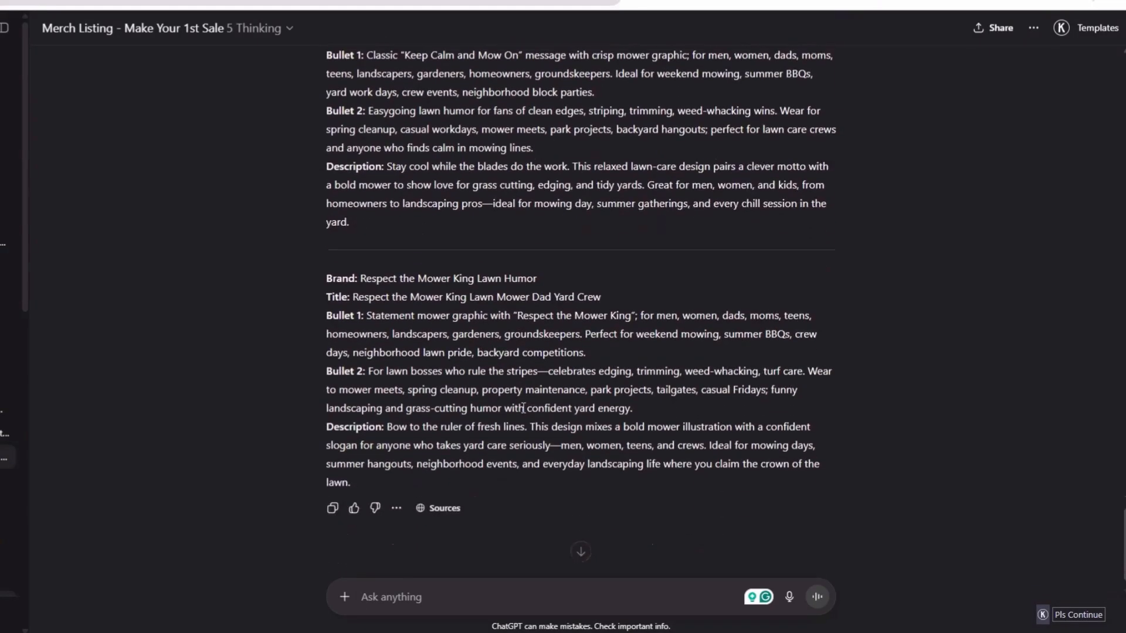
{"action": "scroll", "scroll_direction": "down", "scroll_amount": 3}
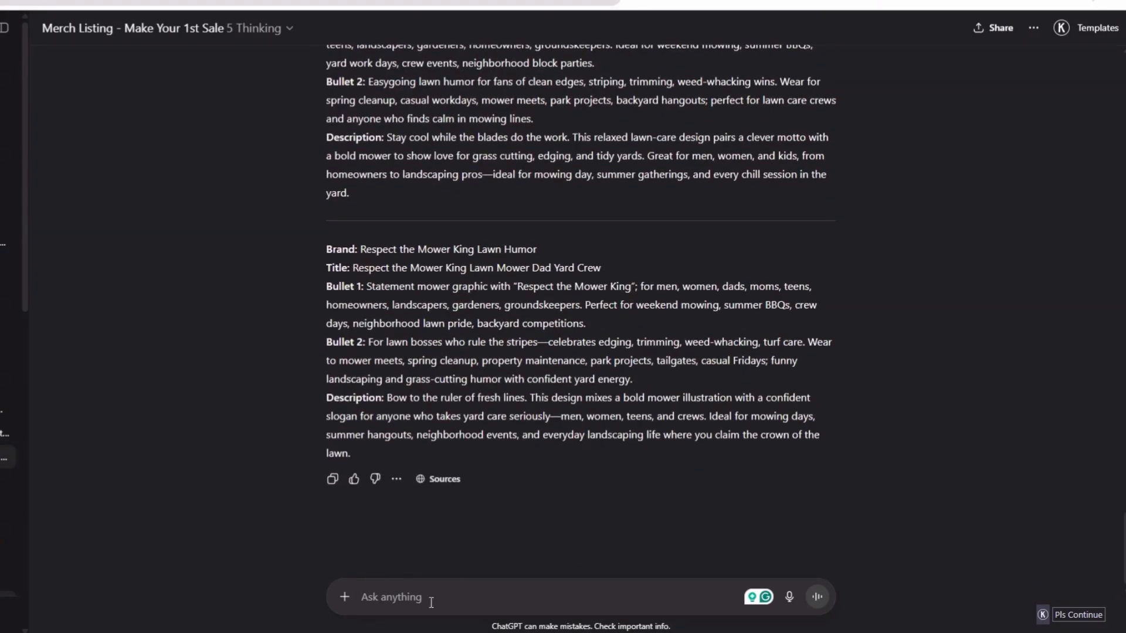
- Ask ChatGPT 'Can we do a more general listing for all of the designs'
{"action": "type", "text": "Can we"}
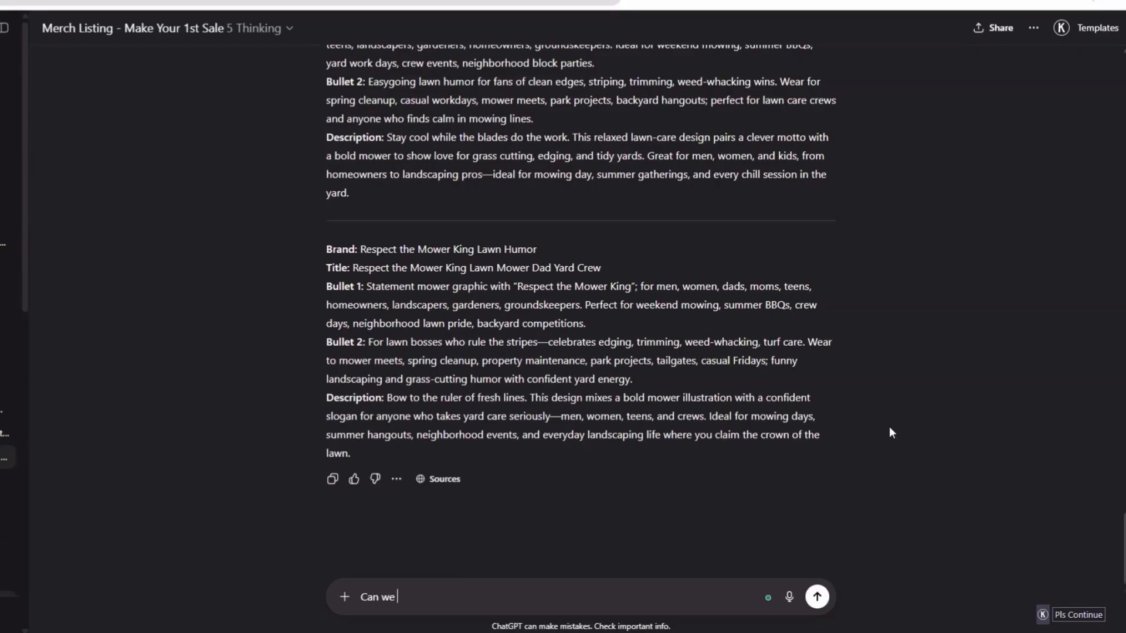
{"action": "type", "text": "do a more general listing for all of the d"}
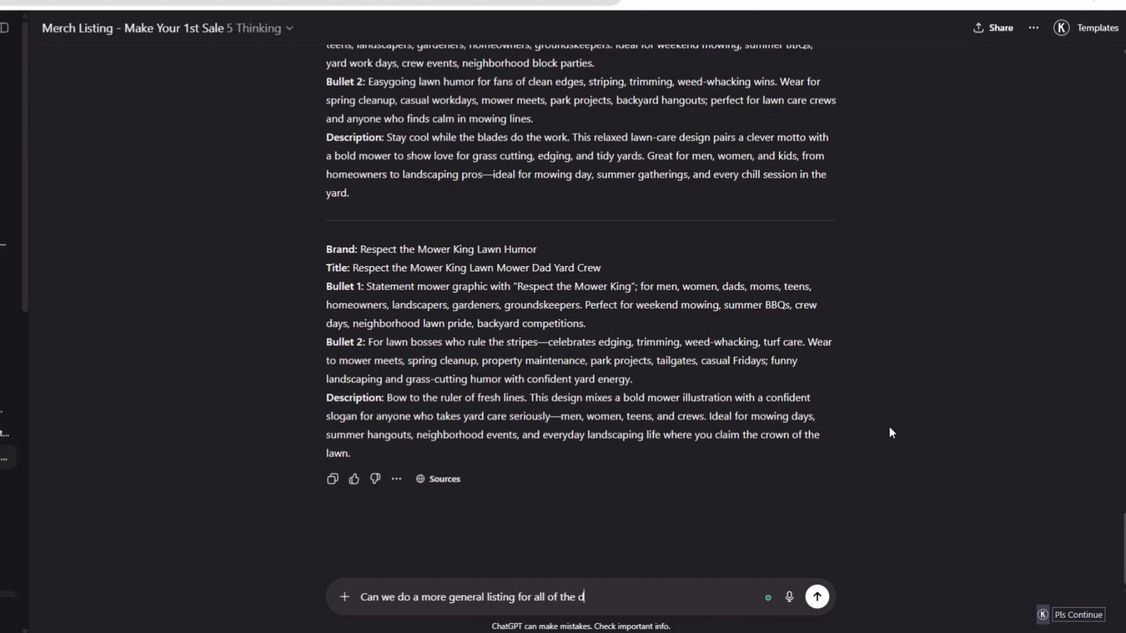
{"action": "left_click", "coordinate": [816, 597]}
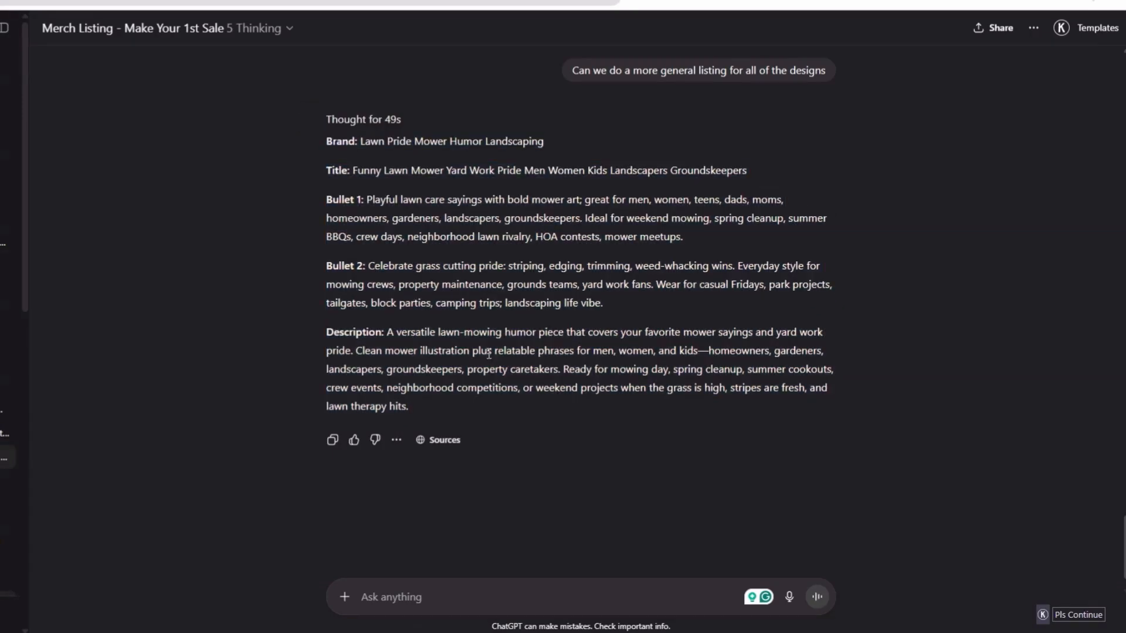
{"action": "scroll", "scroll_direction": "down", "scroll_amount": 3}
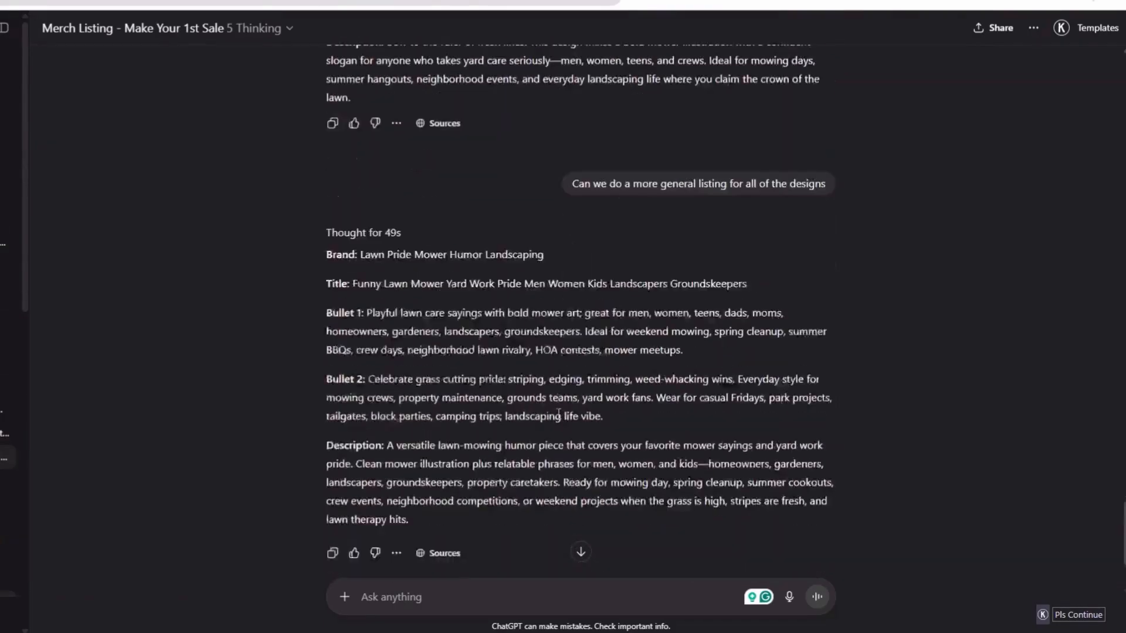
{"action": "scroll", "scroll_direction": "down", "scroll_amount": 3}
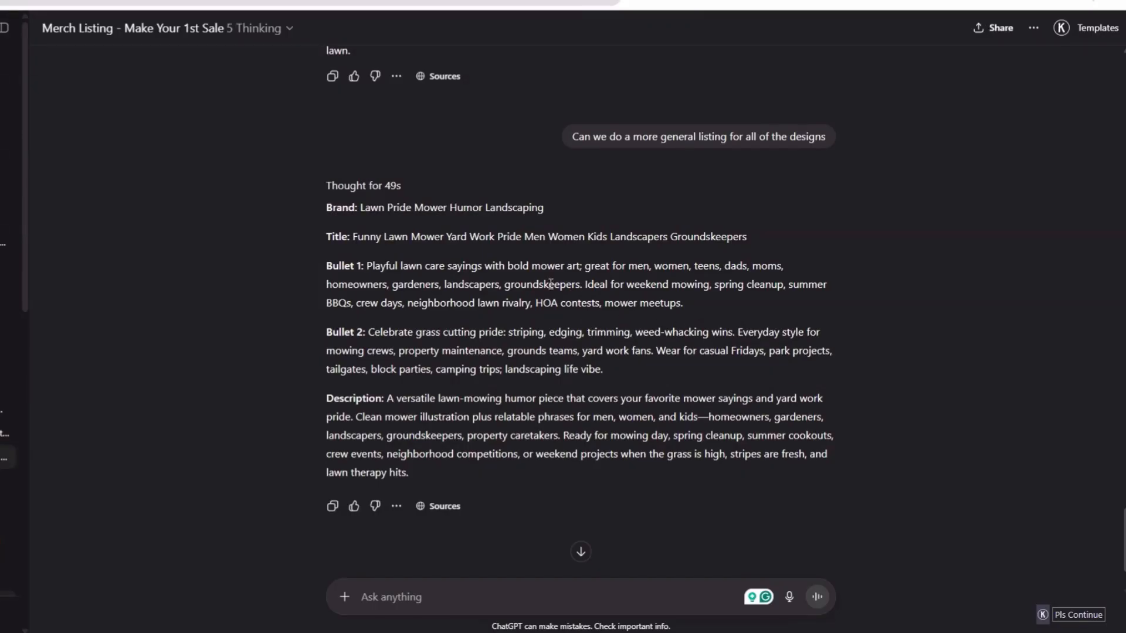
{"action": "mouse_move", "coordinate": [551, 299]}
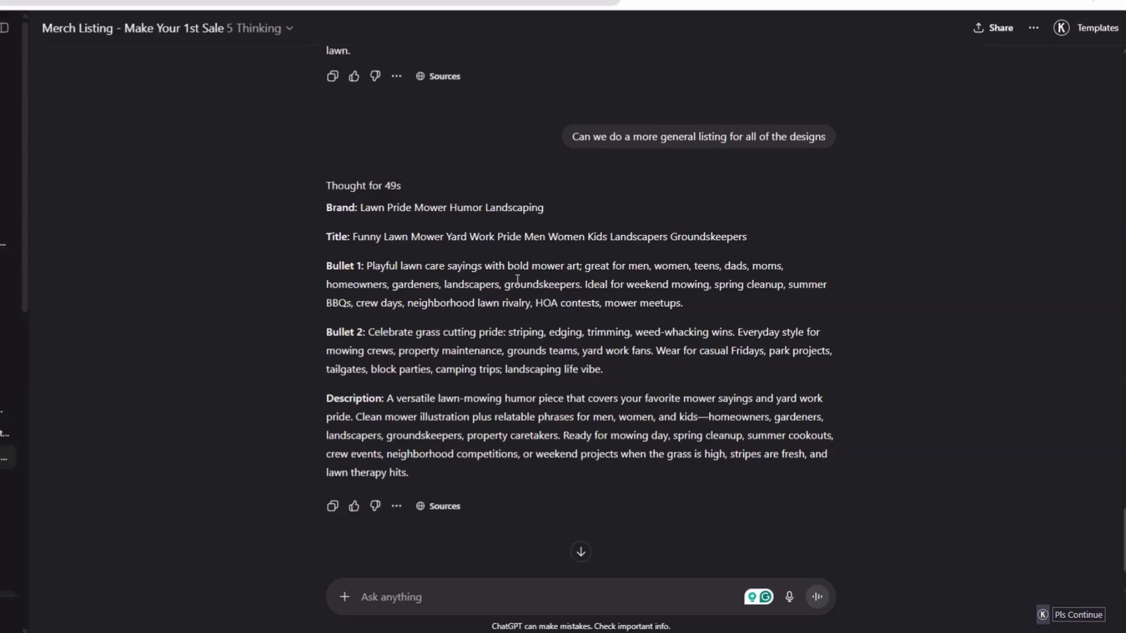
{"action": "mouse_move", "coordinate": [521, 299]}
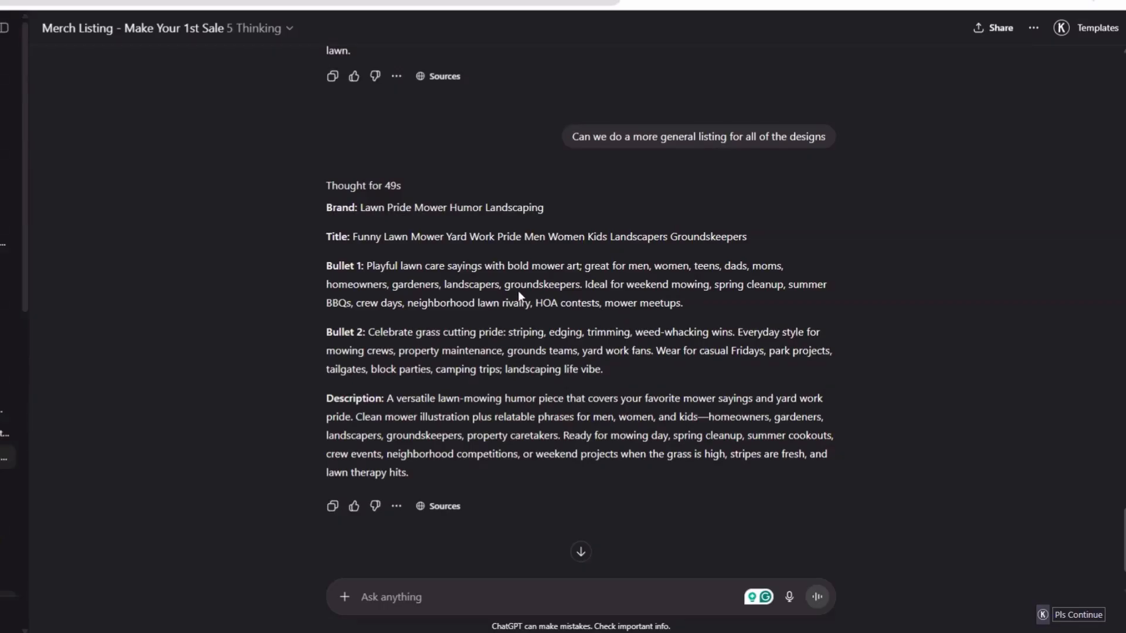
{"action": "mouse_move", "coordinate": [519, 298]}
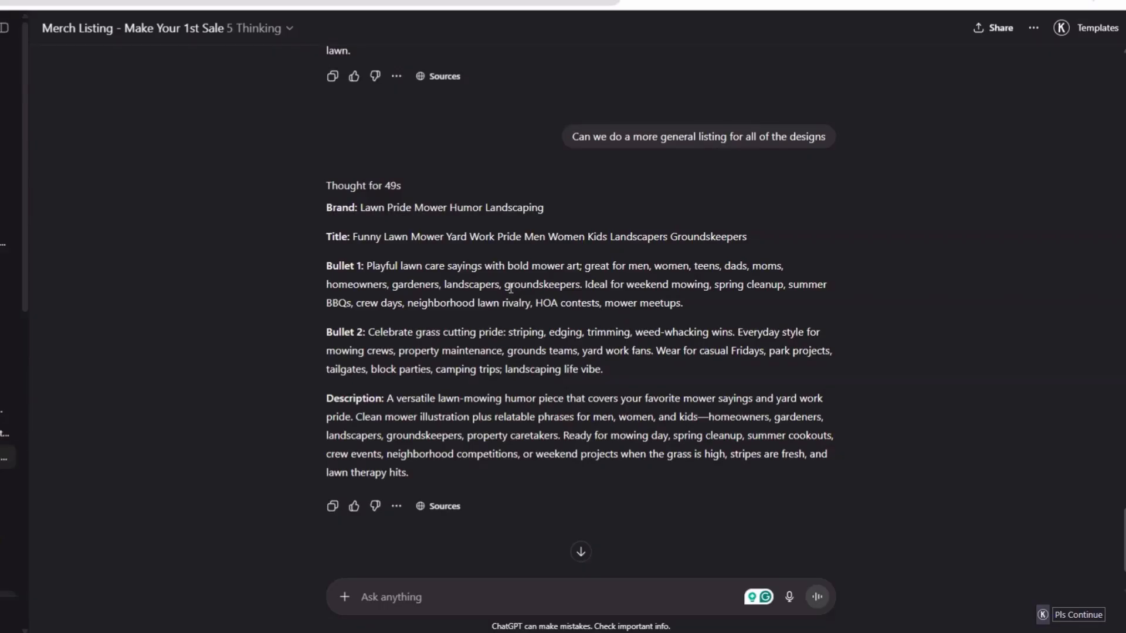